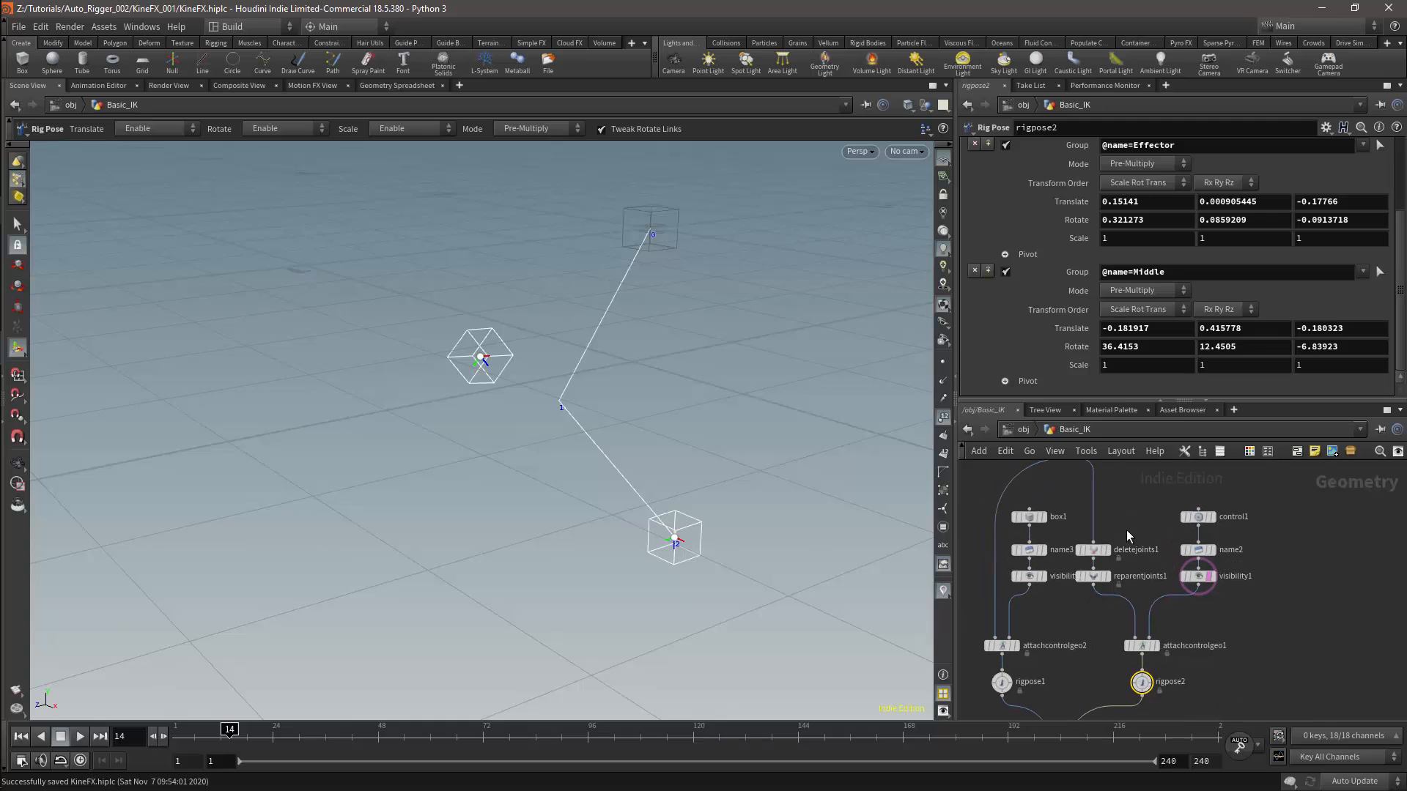
pyautogui.moveTo(1124, 535)
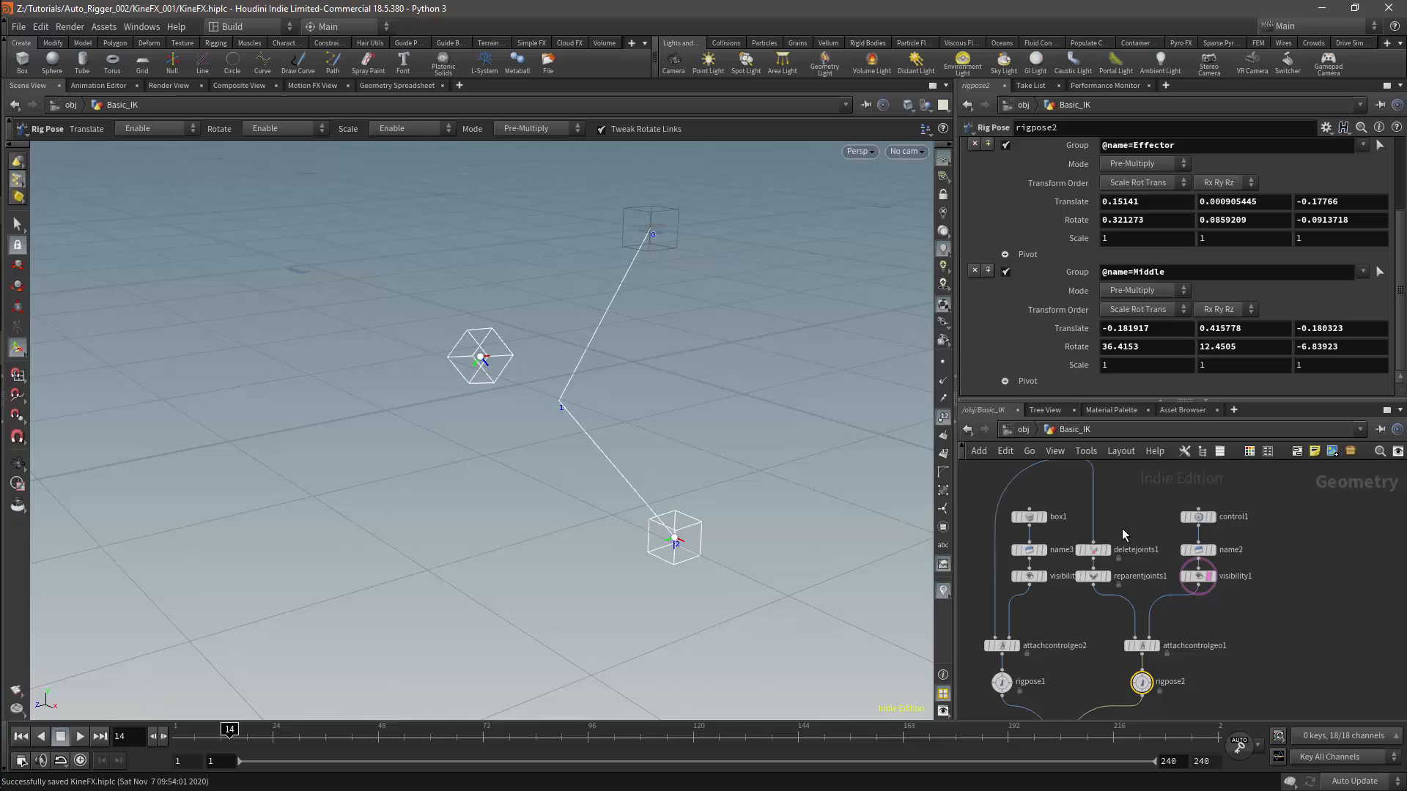
pyautogui.moveTo(1115, 565)
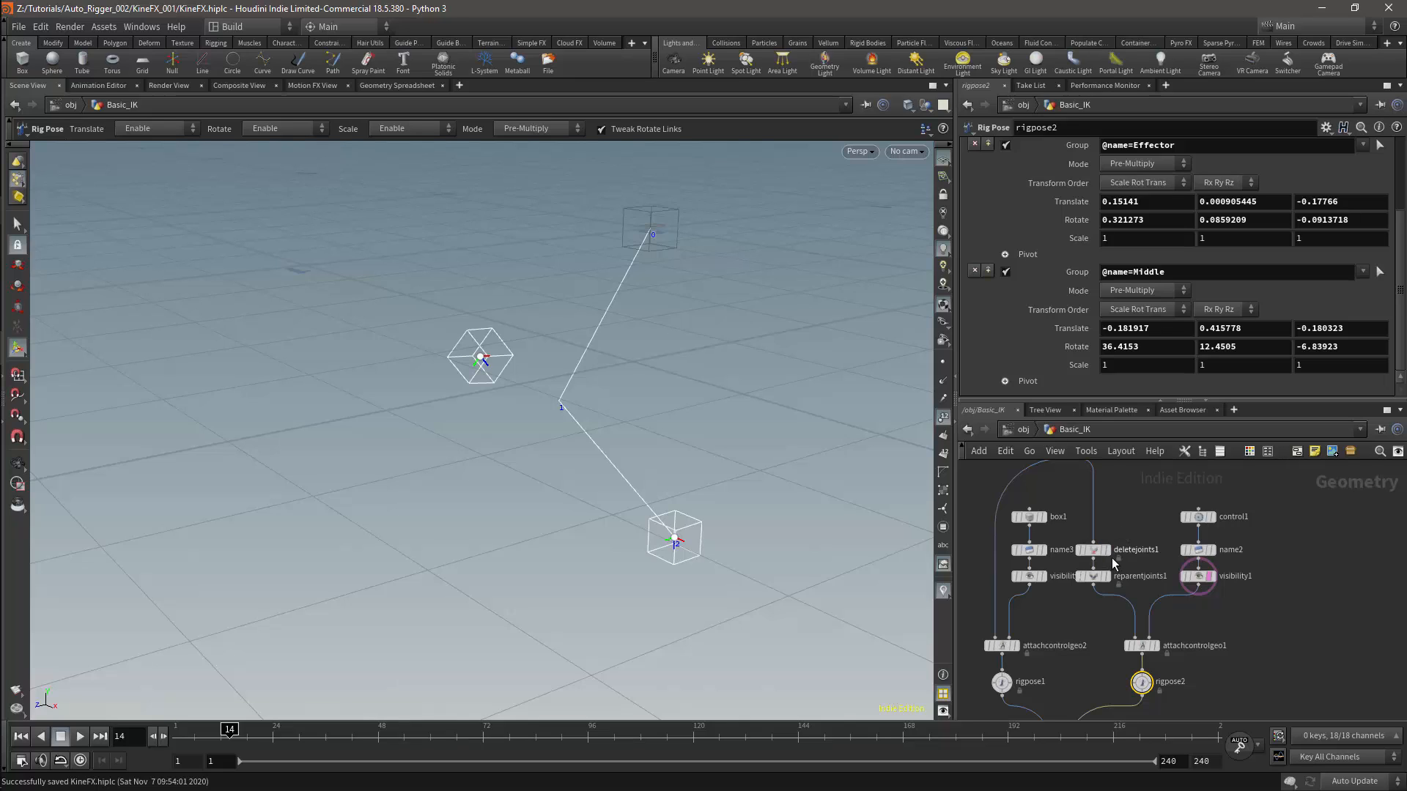
pyautogui.moveTo(1139, 503)
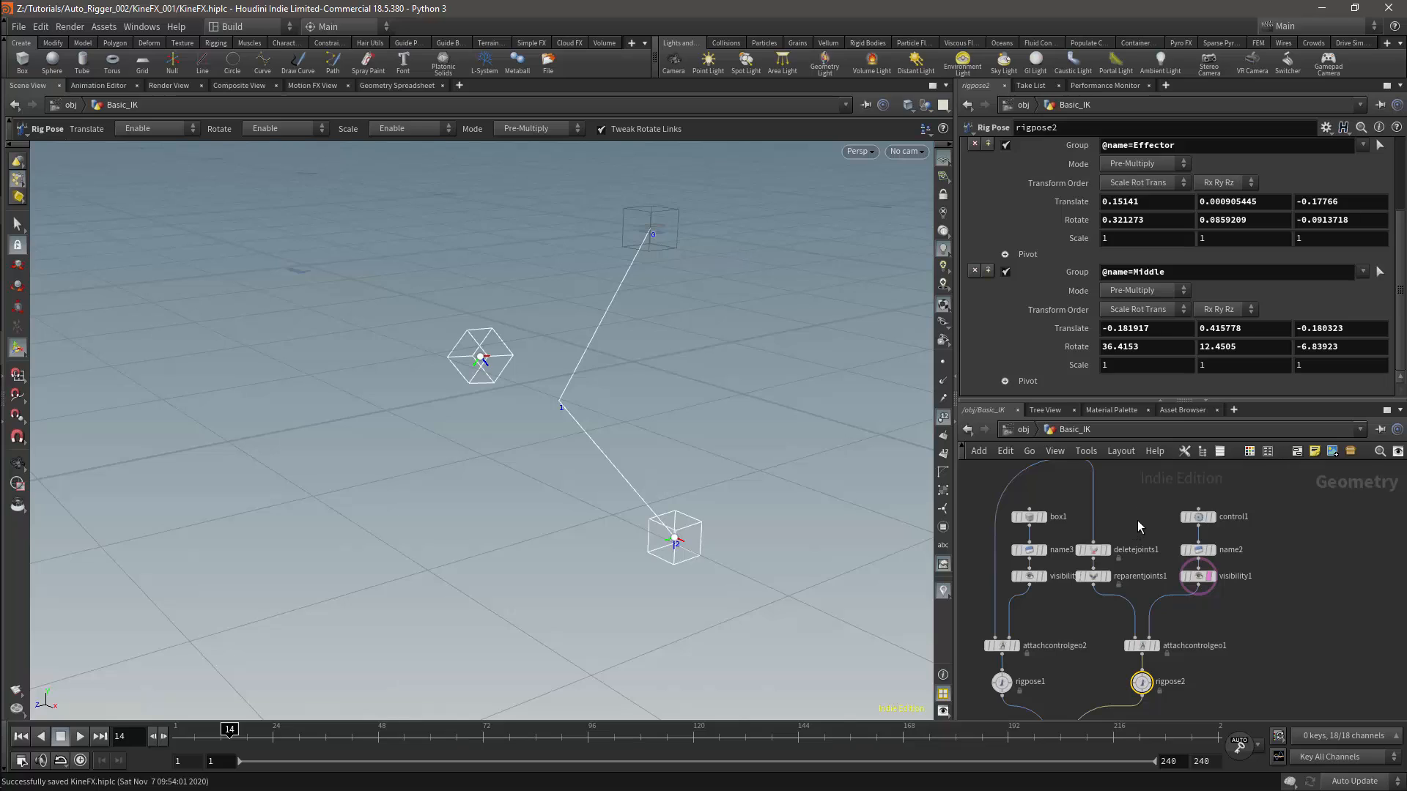
pyautogui.moveTo(1140, 525)
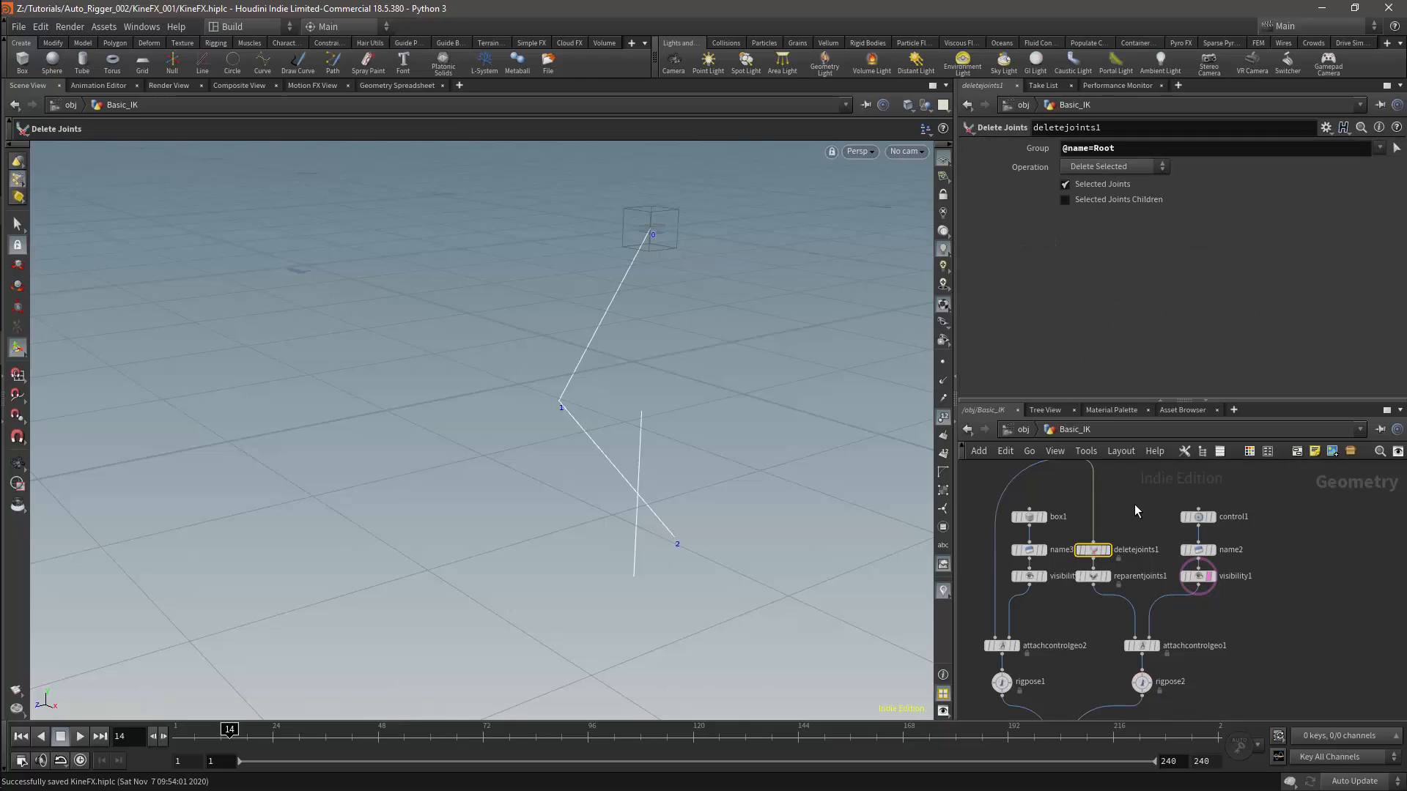
pyautogui.moveTo(1212, 205)
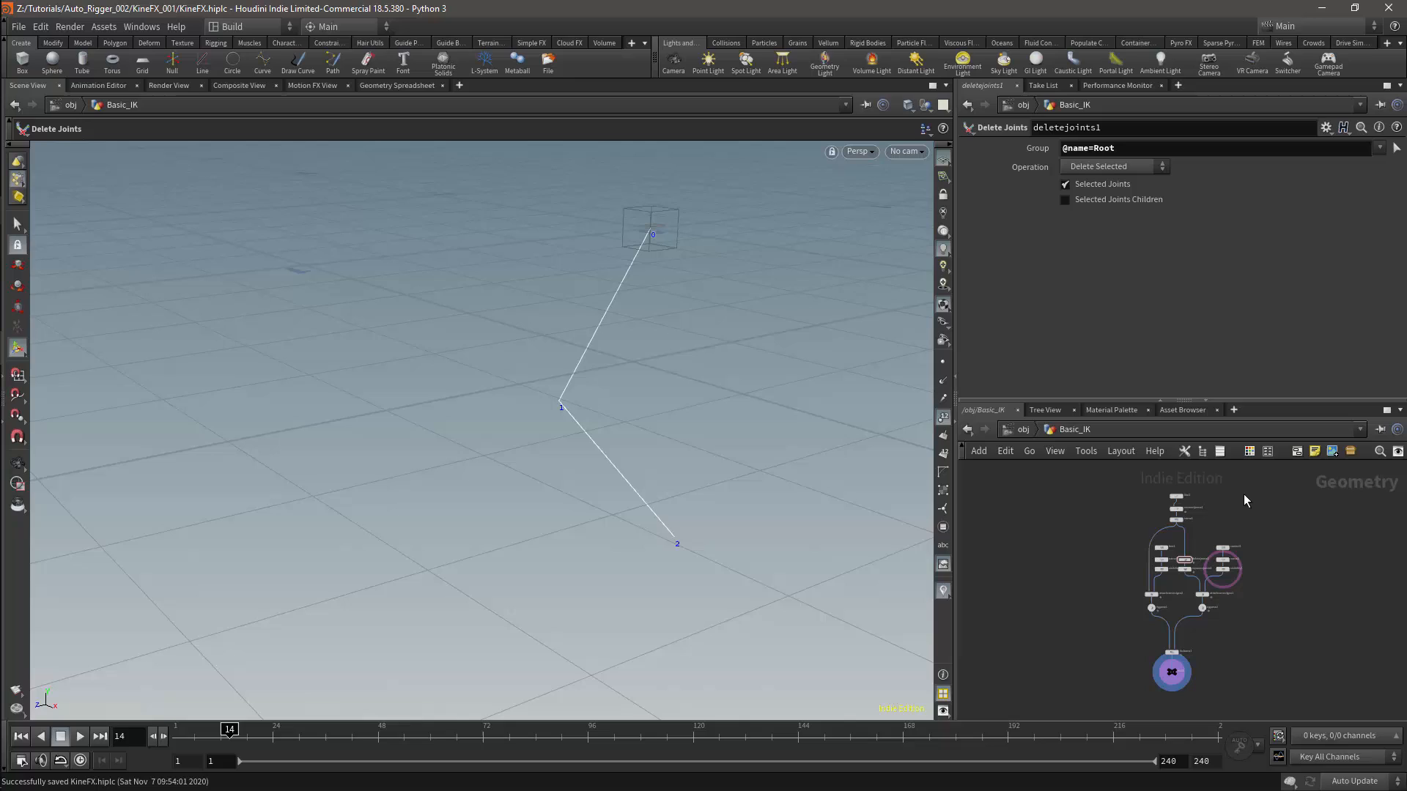
pyautogui.moveTo(1275, 490)
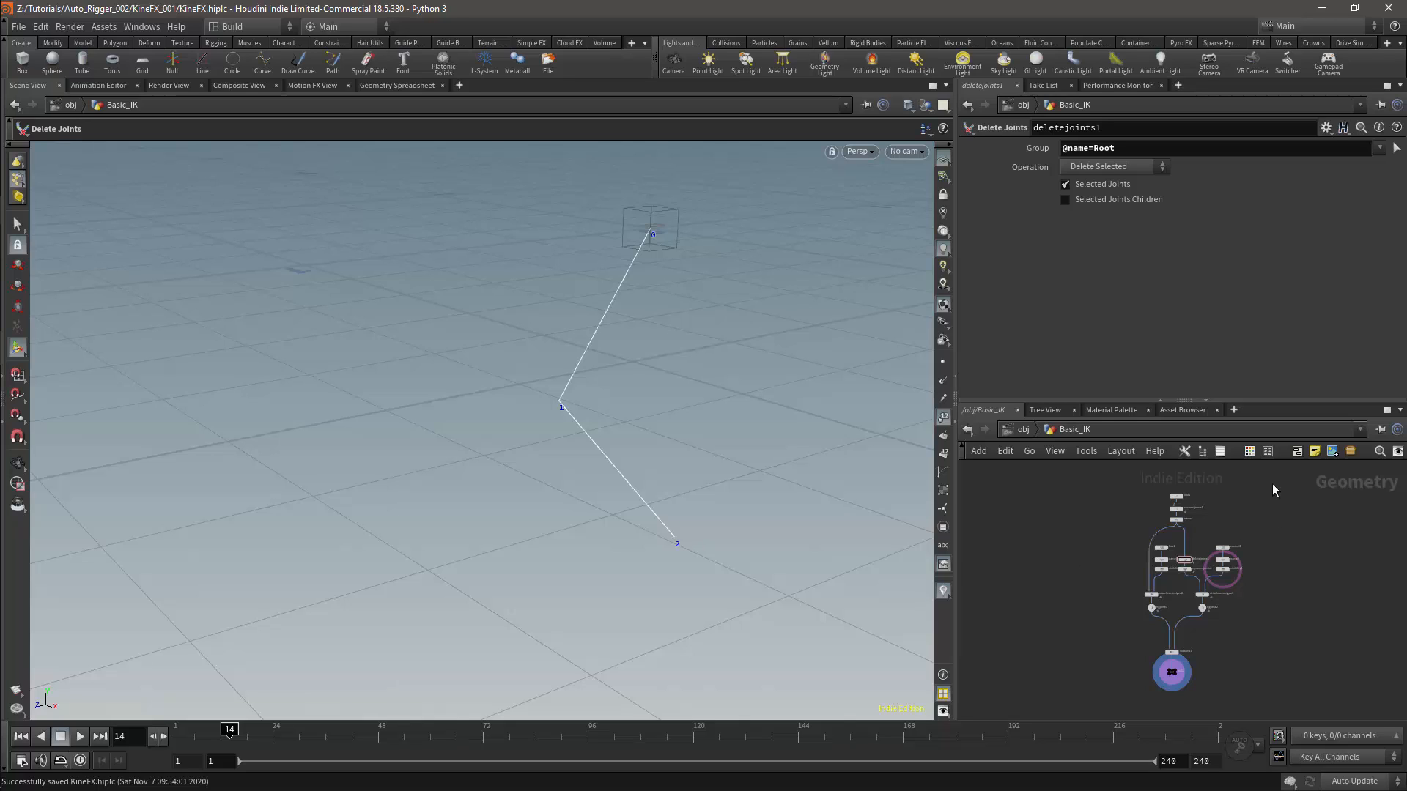
pyautogui.moveTo(1319, 484)
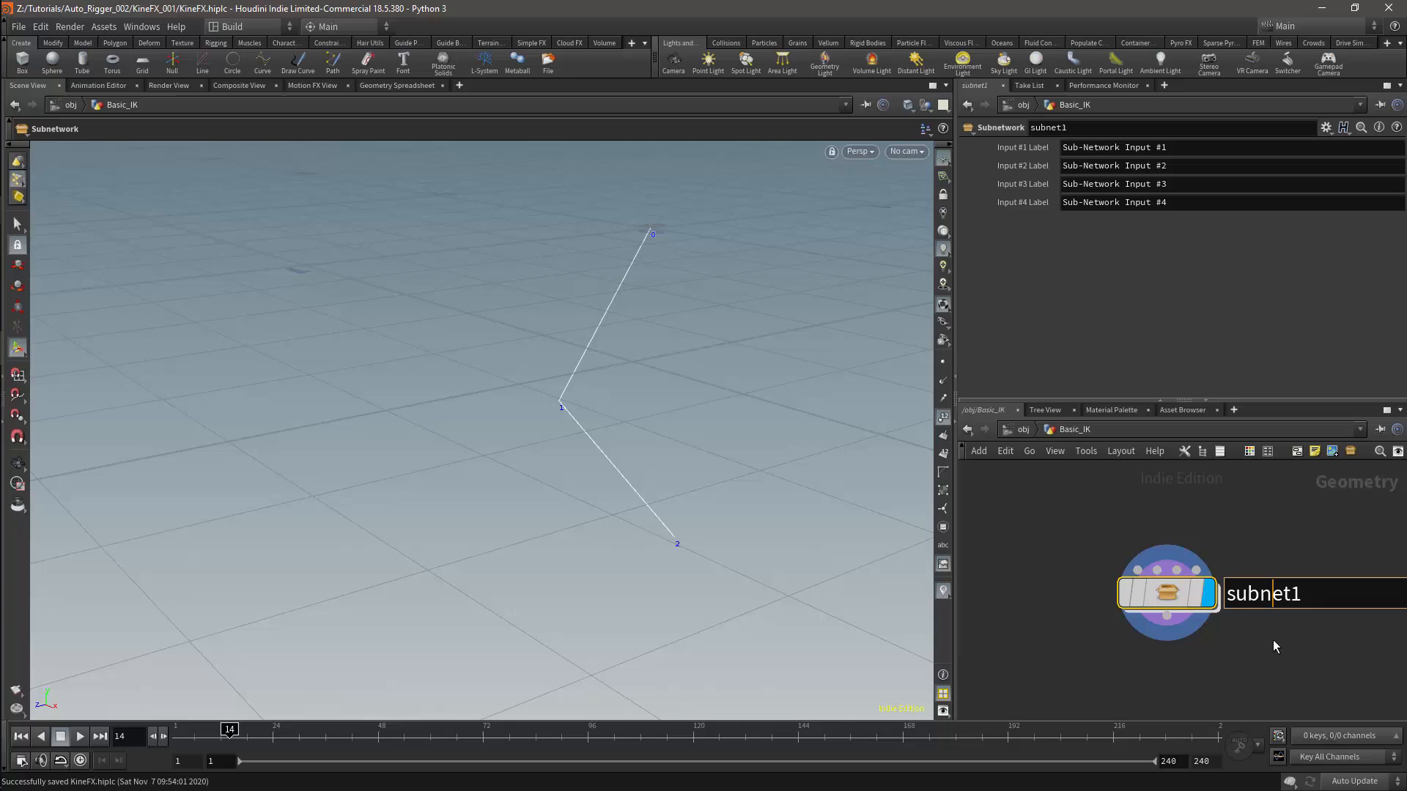
# Step: Name the subnet Basic_IK_Rig and create its digital asset in the $HIP/hda library
pyautogui.write('Basic_IK_Rig')
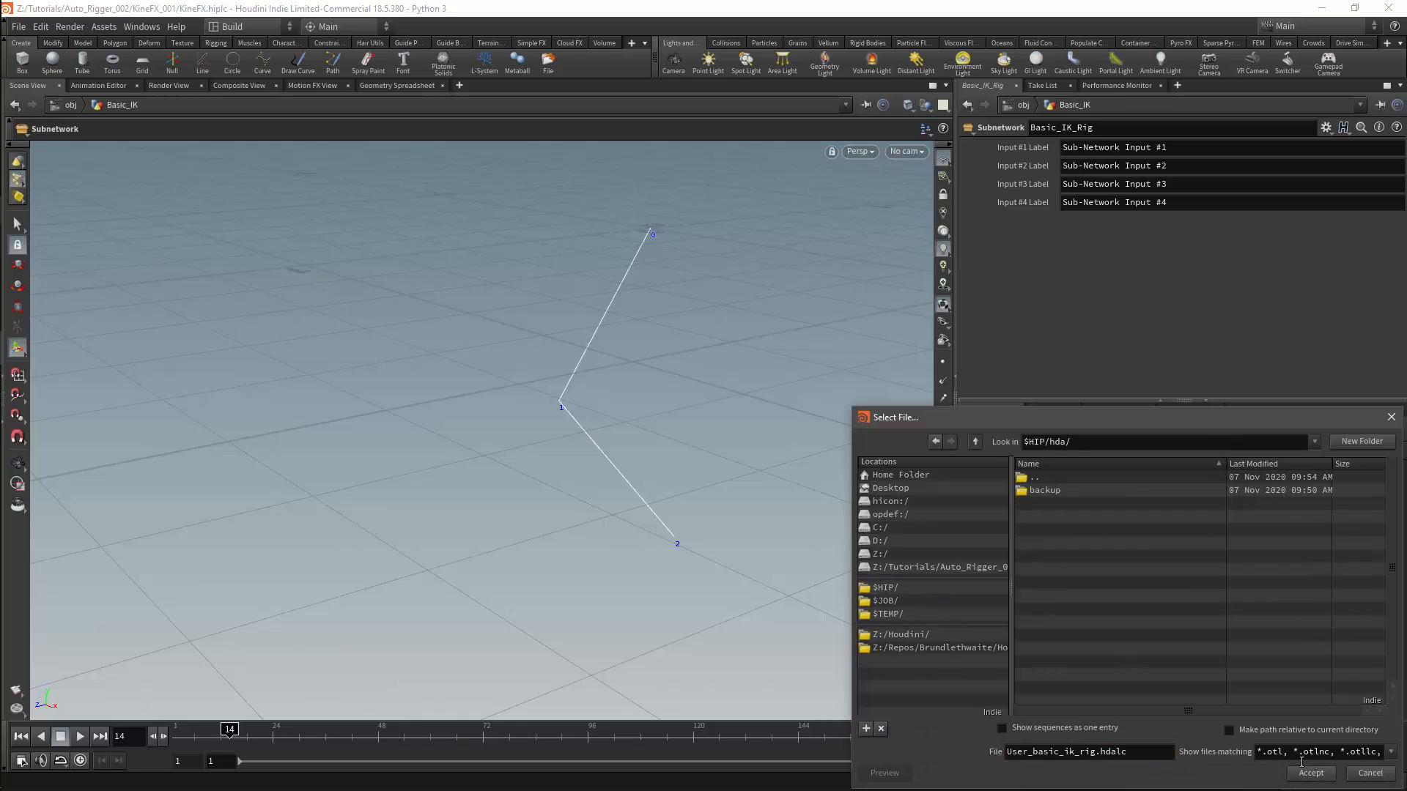
pyautogui.click(1310, 773)
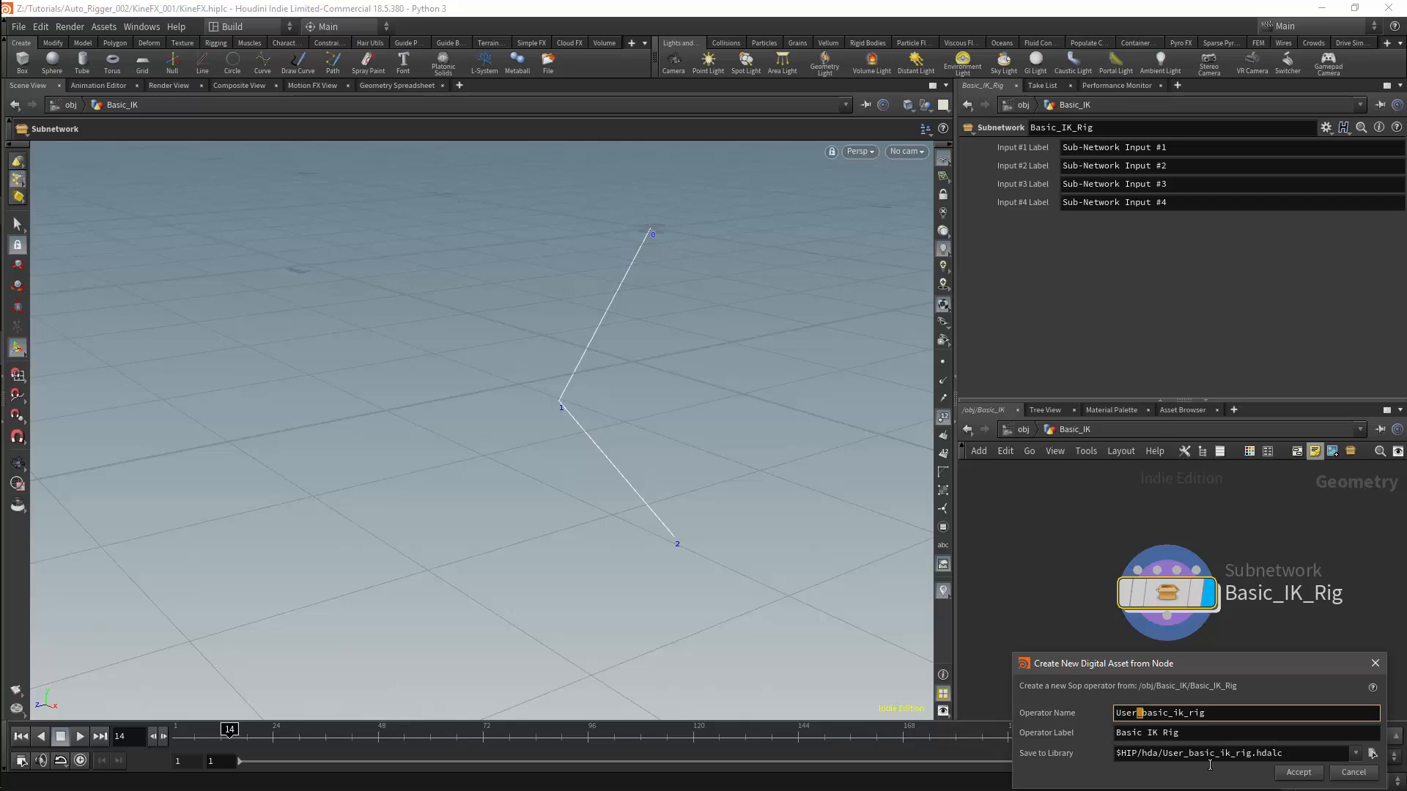
pyautogui.press('BackSpace')
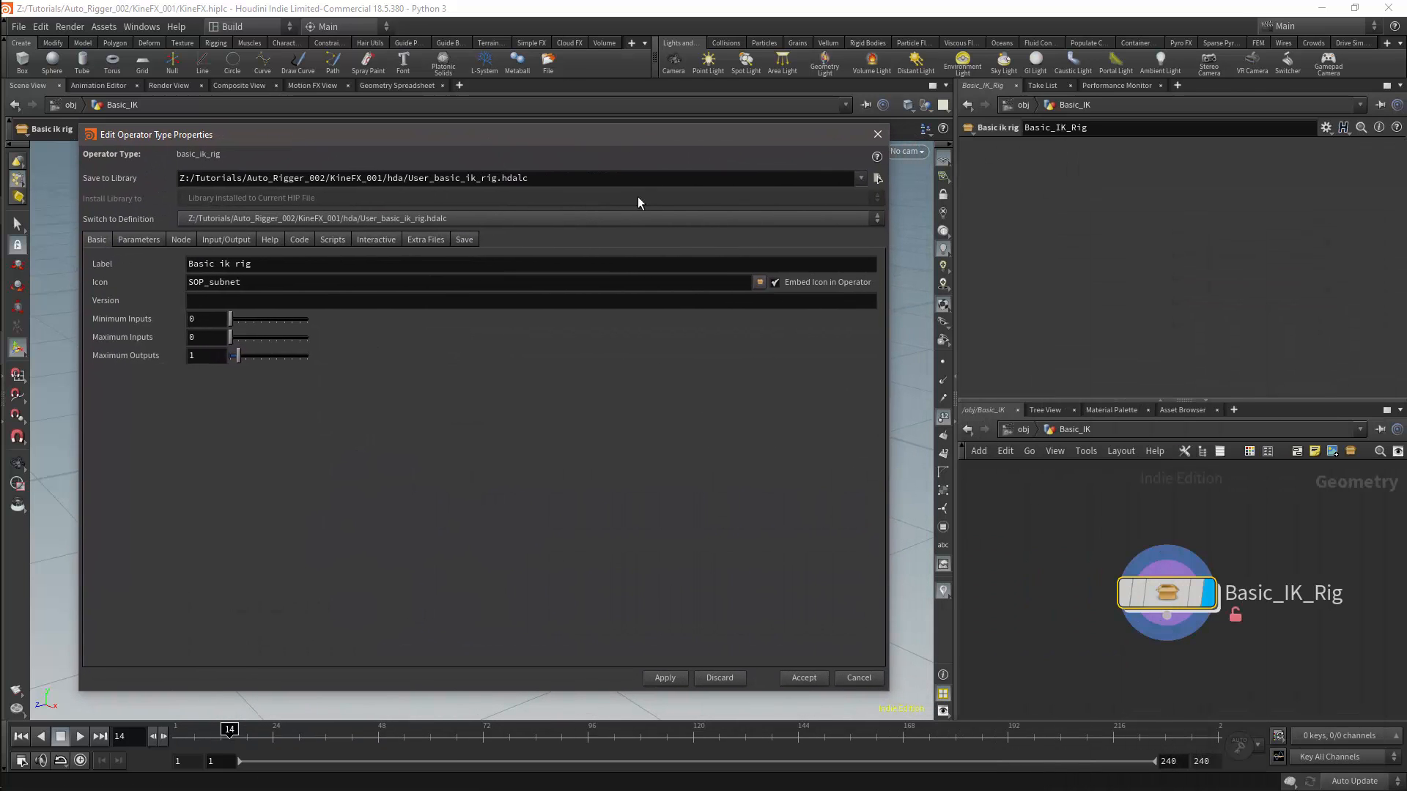
pyautogui.moveTo(629, 230)
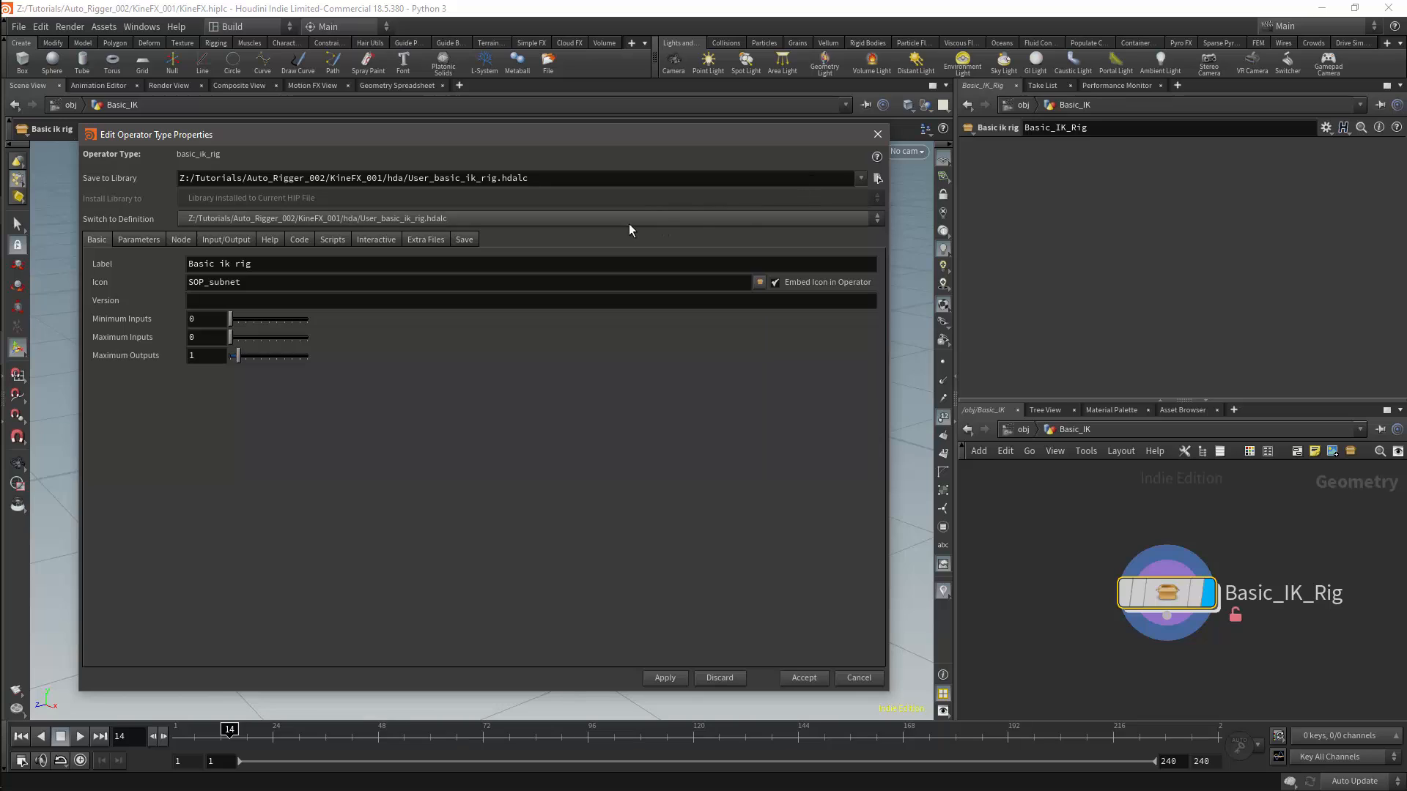
# Step: On the asset's Node tab, type kinefx__rigpose into the Default State field
pyautogui.click(180, 239)
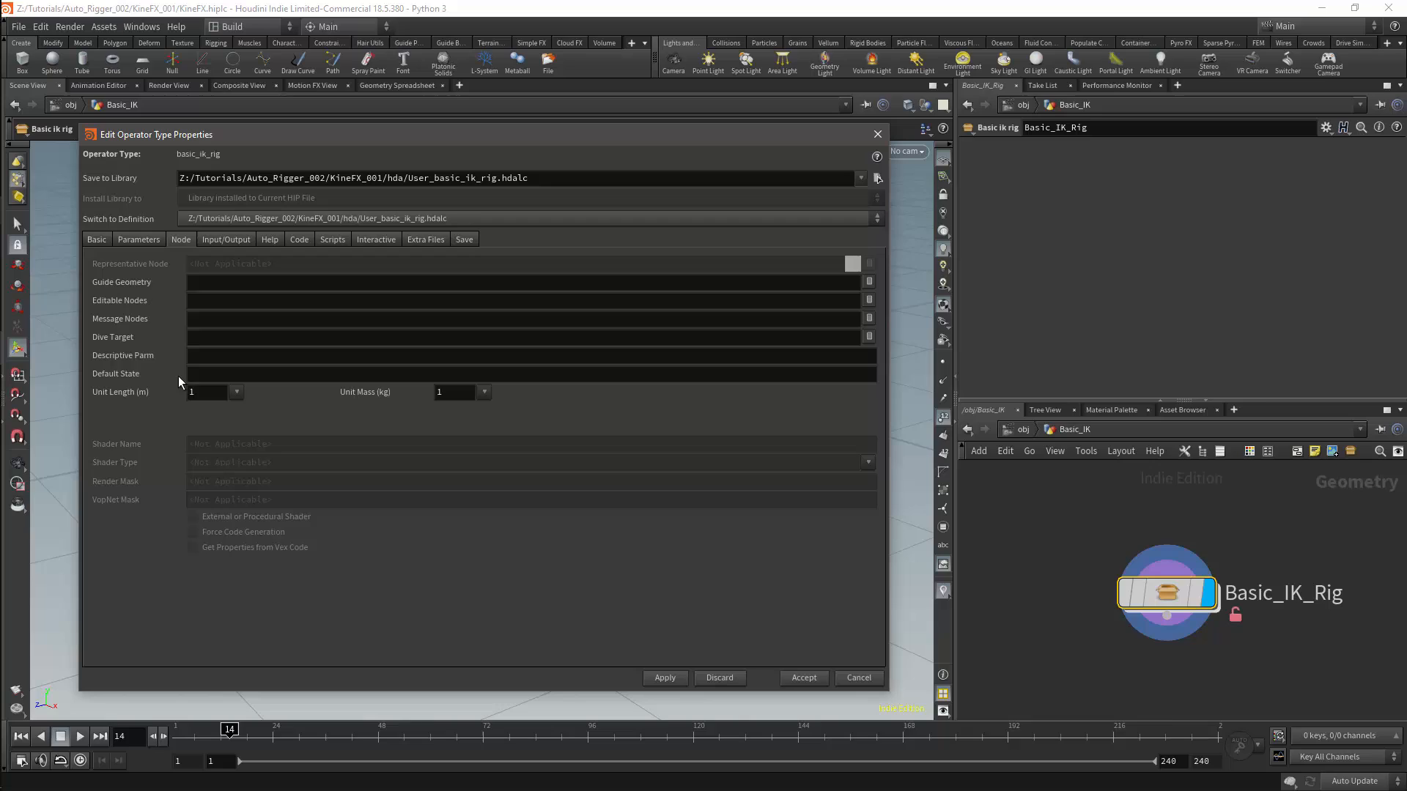
pyautogui.write('kine')
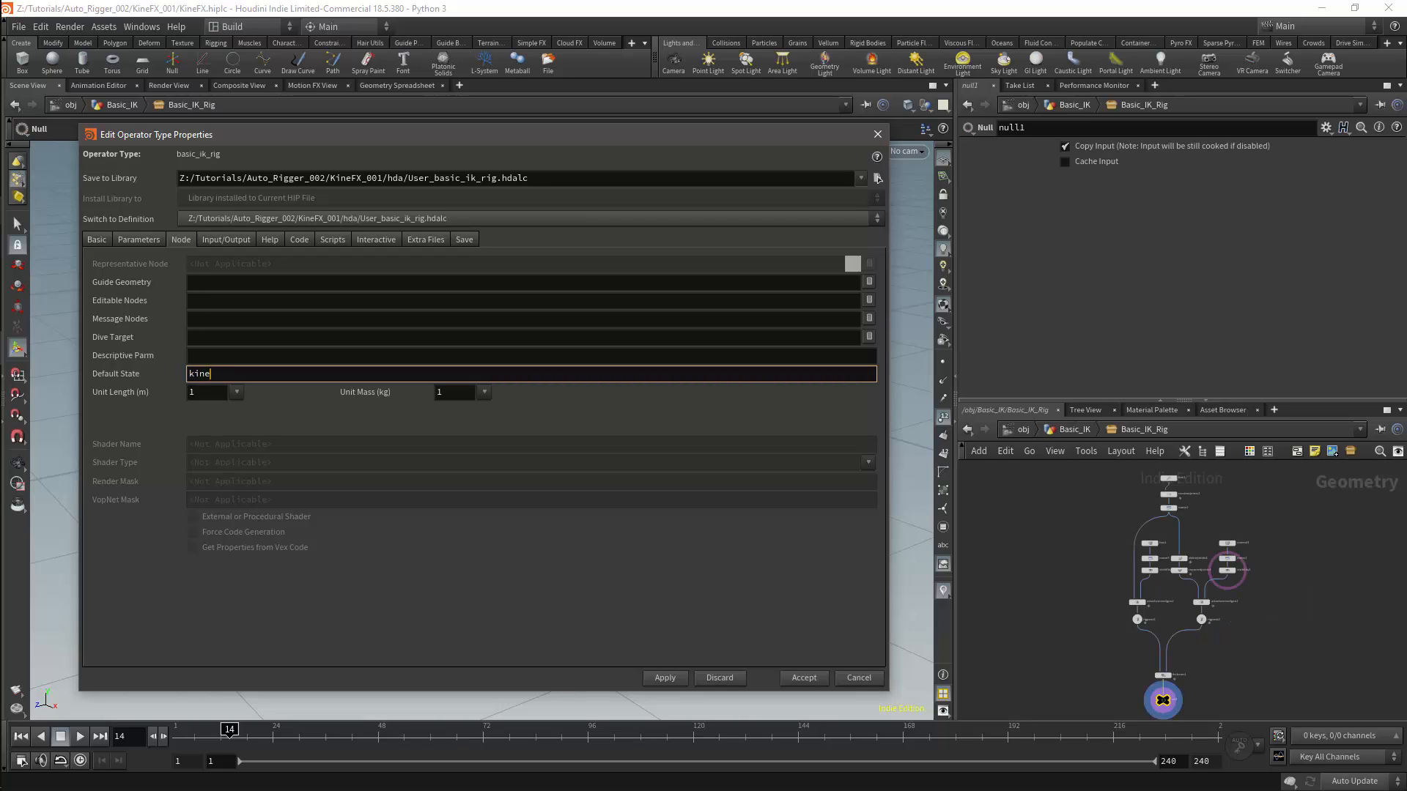
pyautogui.write('fx__')
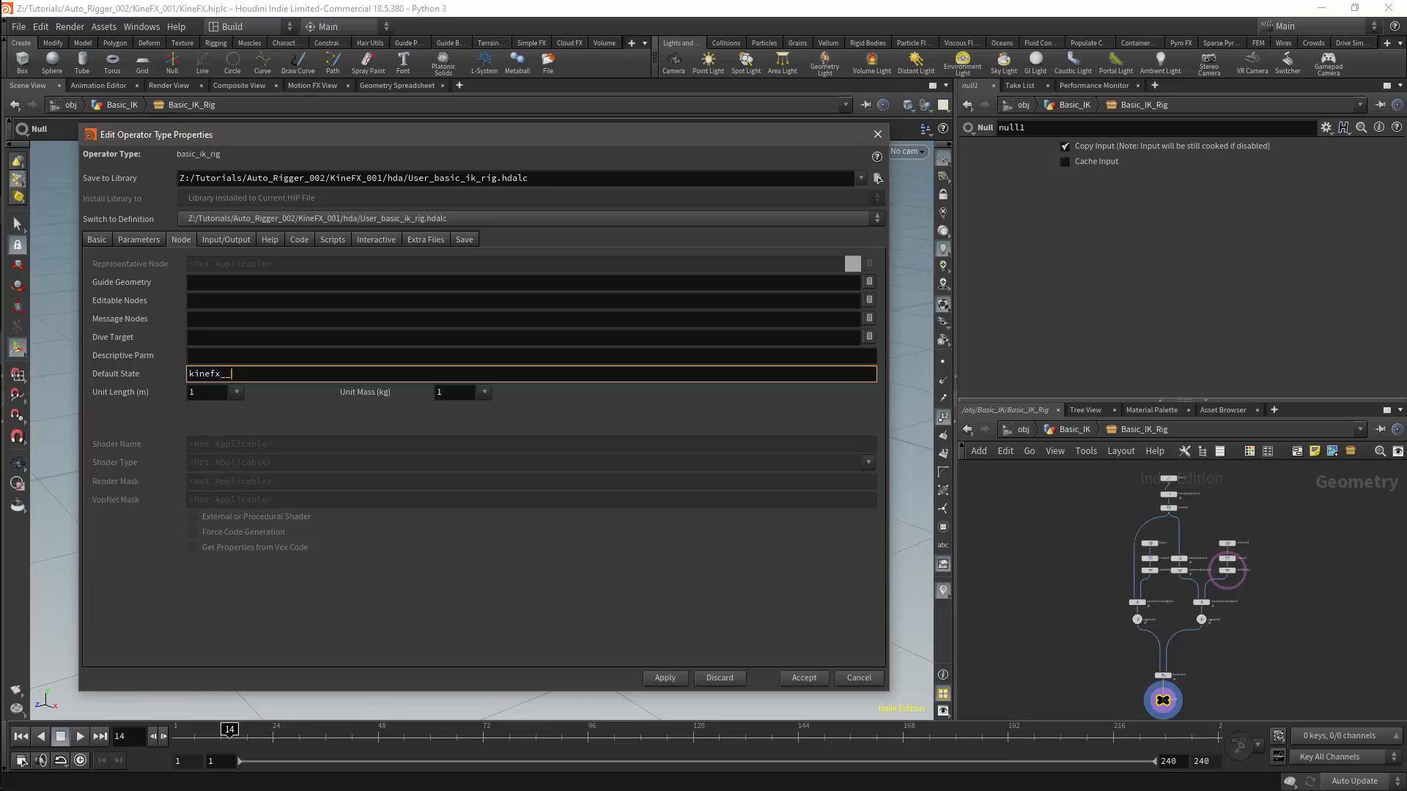
pyautogui.write('rig')
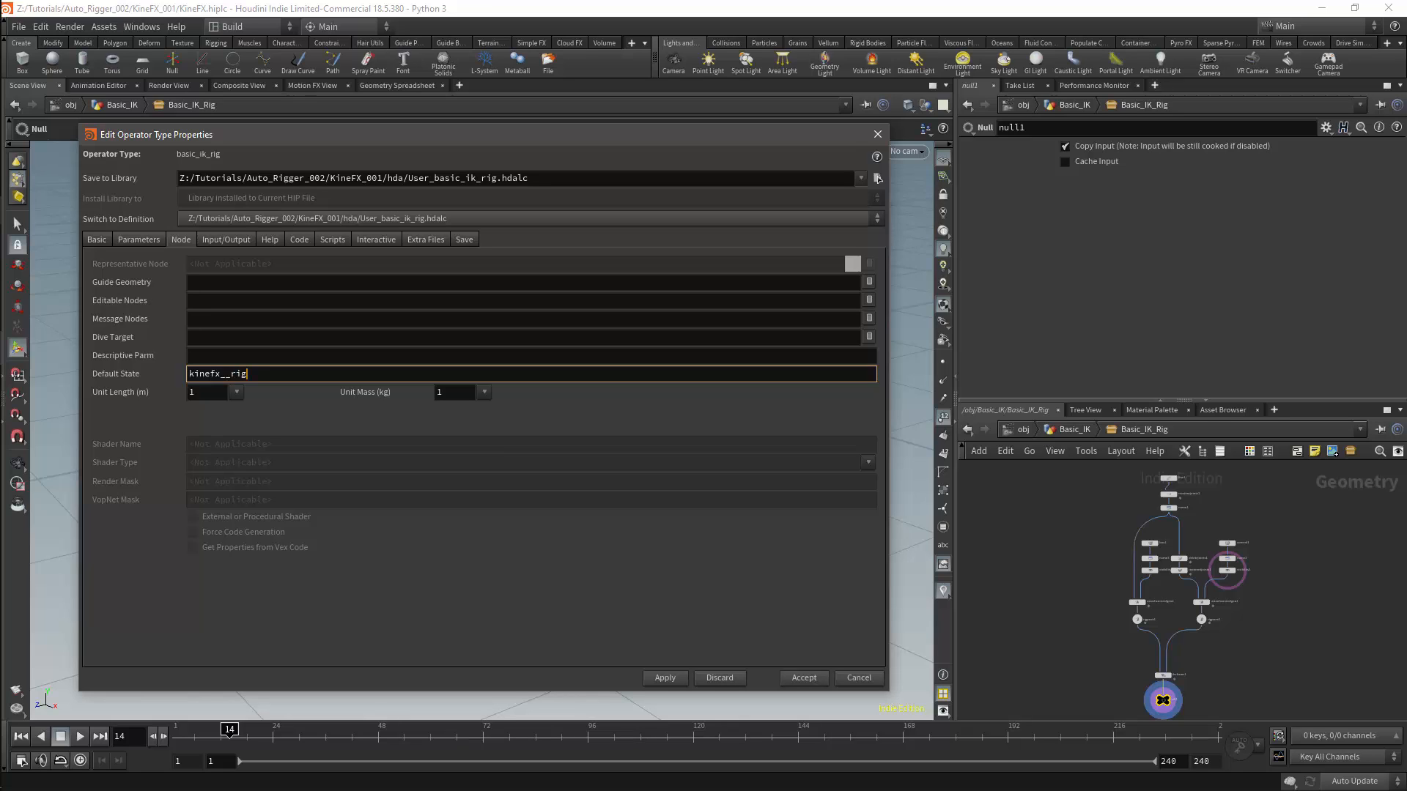
pyautogui.write('pose')
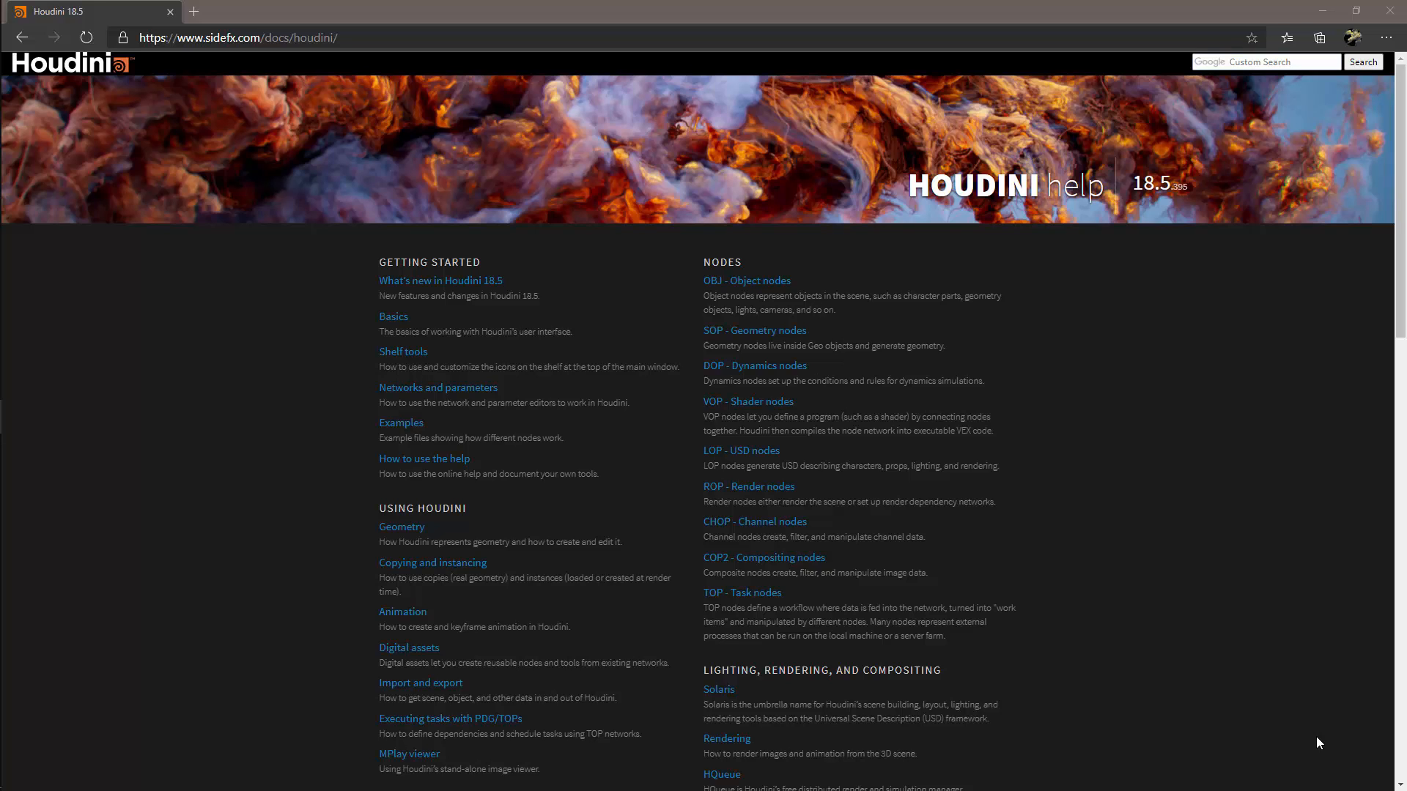
pyautogui.moveTo(1242, 299)
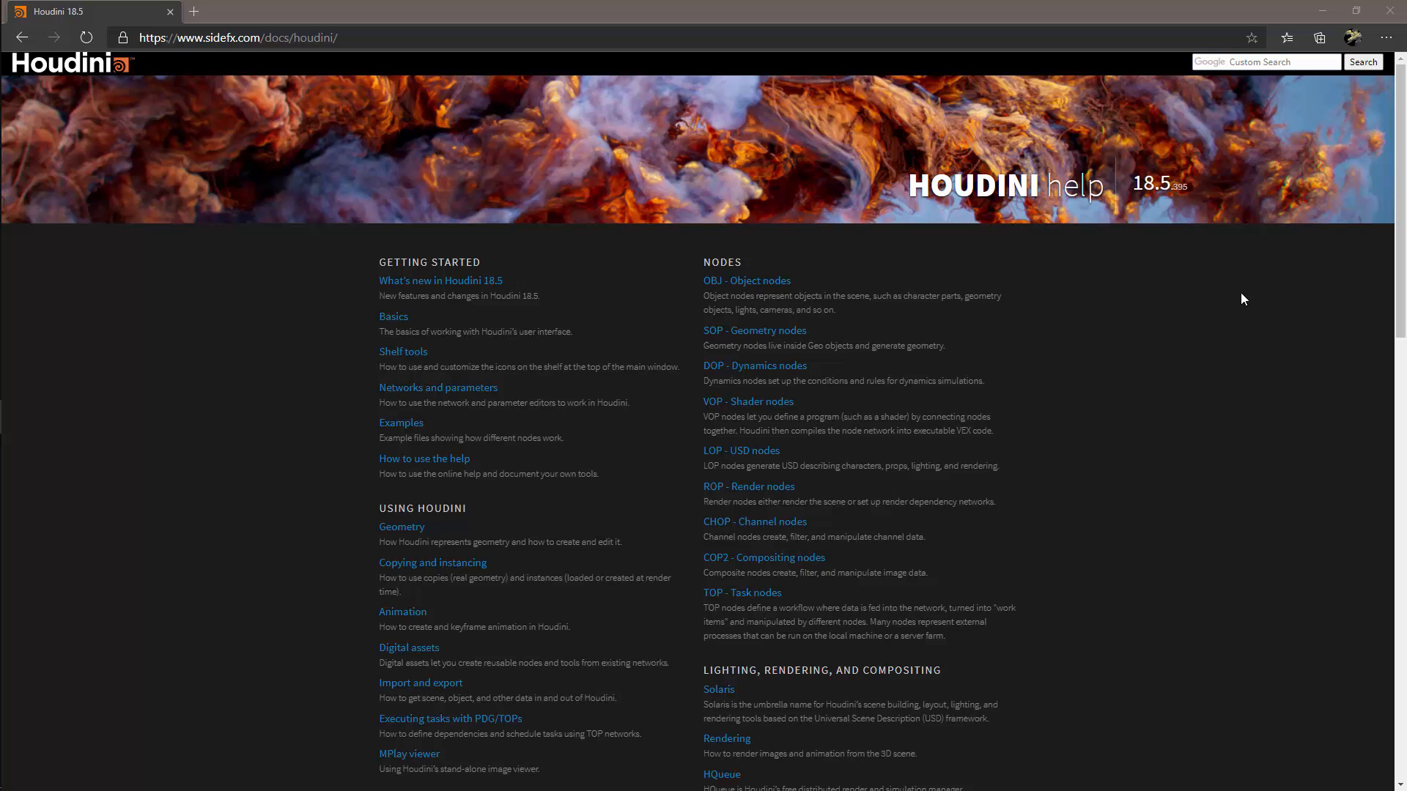
pyautogui.moveTo(1397, 324)
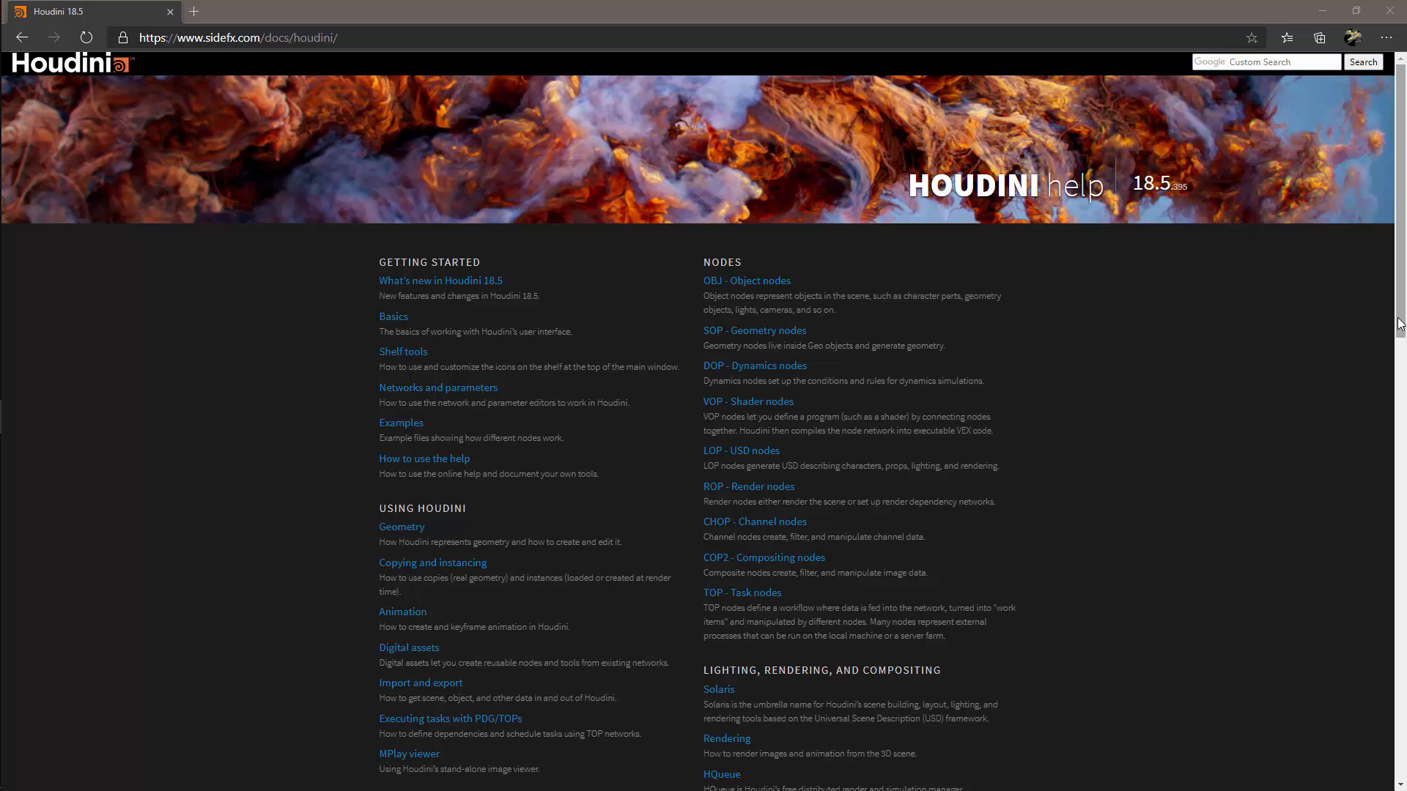
# Step: Go to the Python scripting help page and scroll down to its Python viewer states topics
pyautogui.scroll(-3)
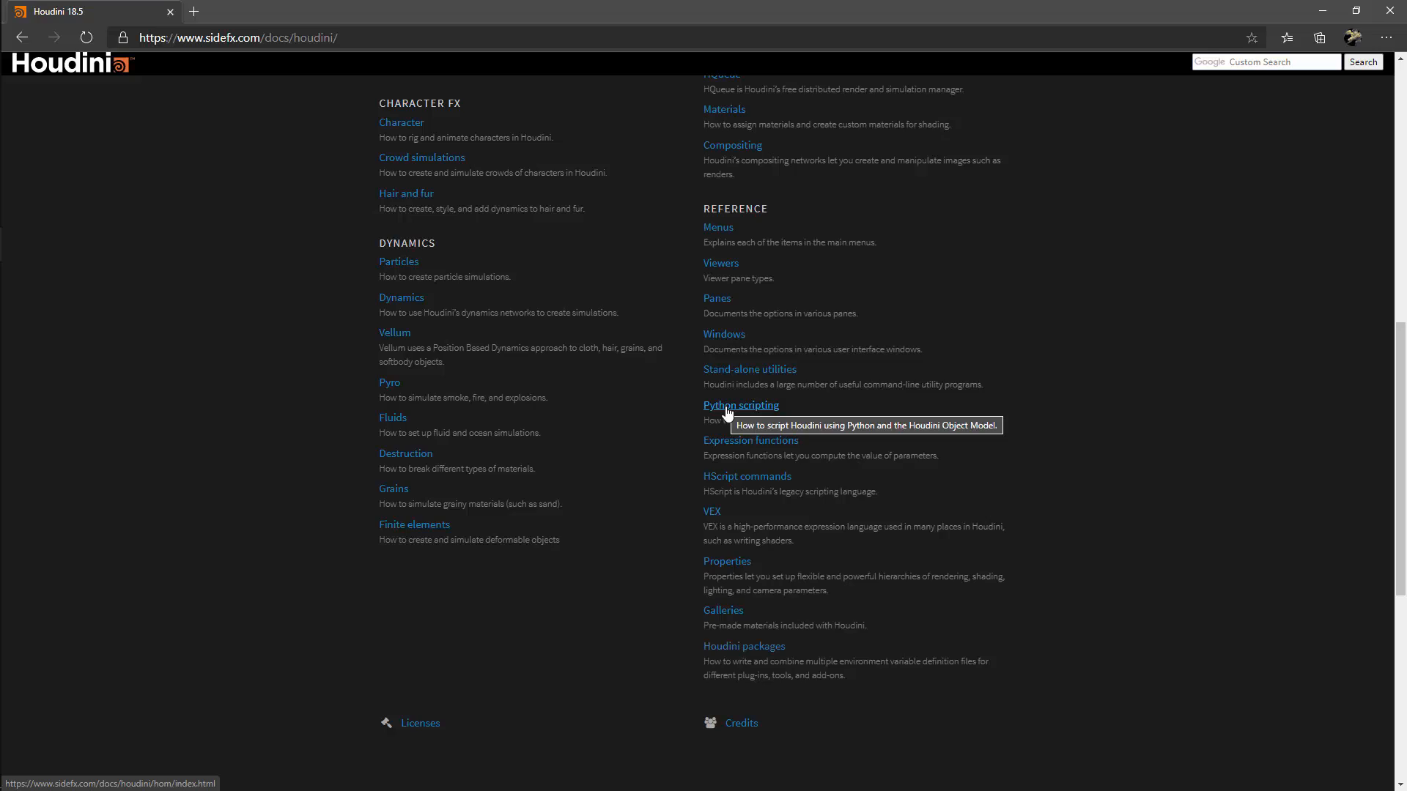
pyautogui.click(740, 405)
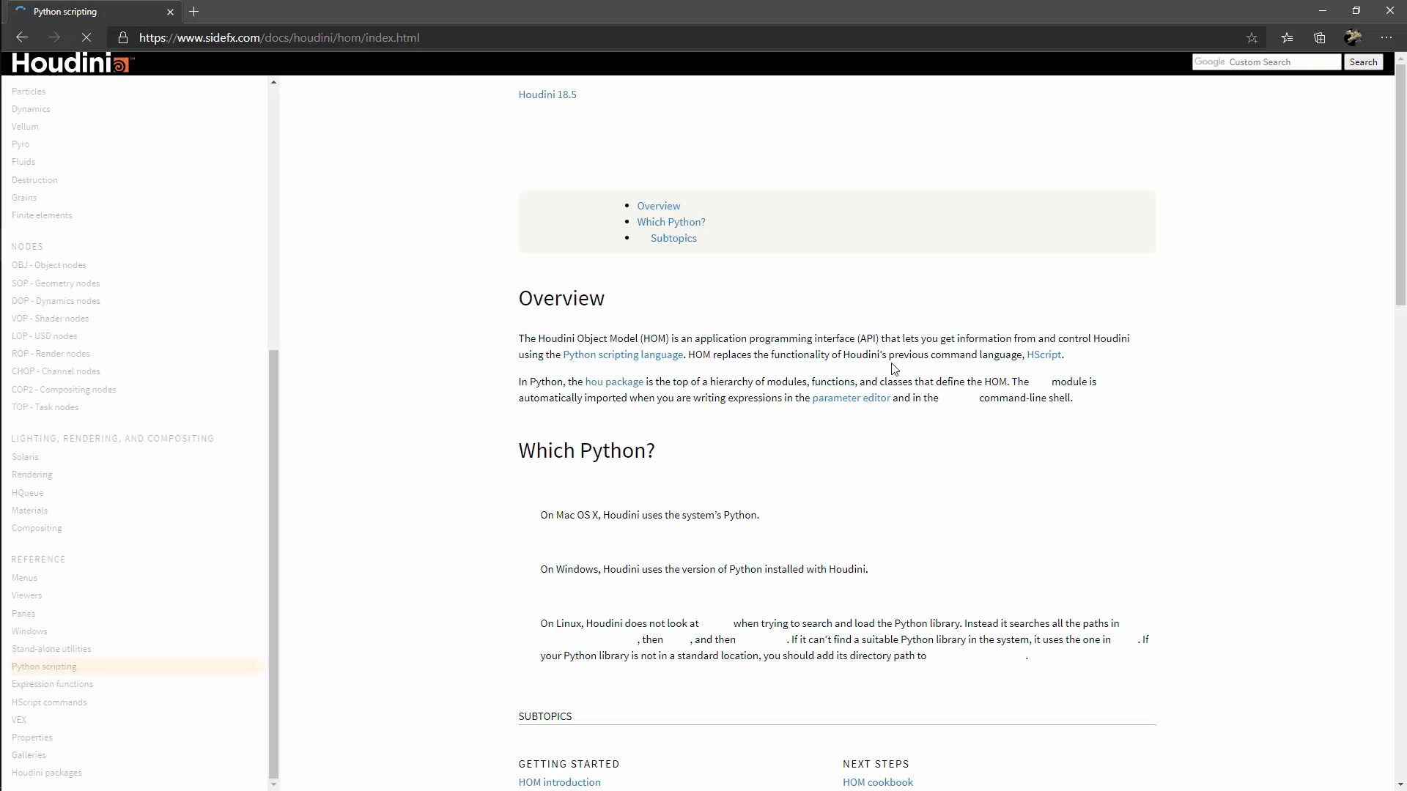
pyautogui.scroll(-3)
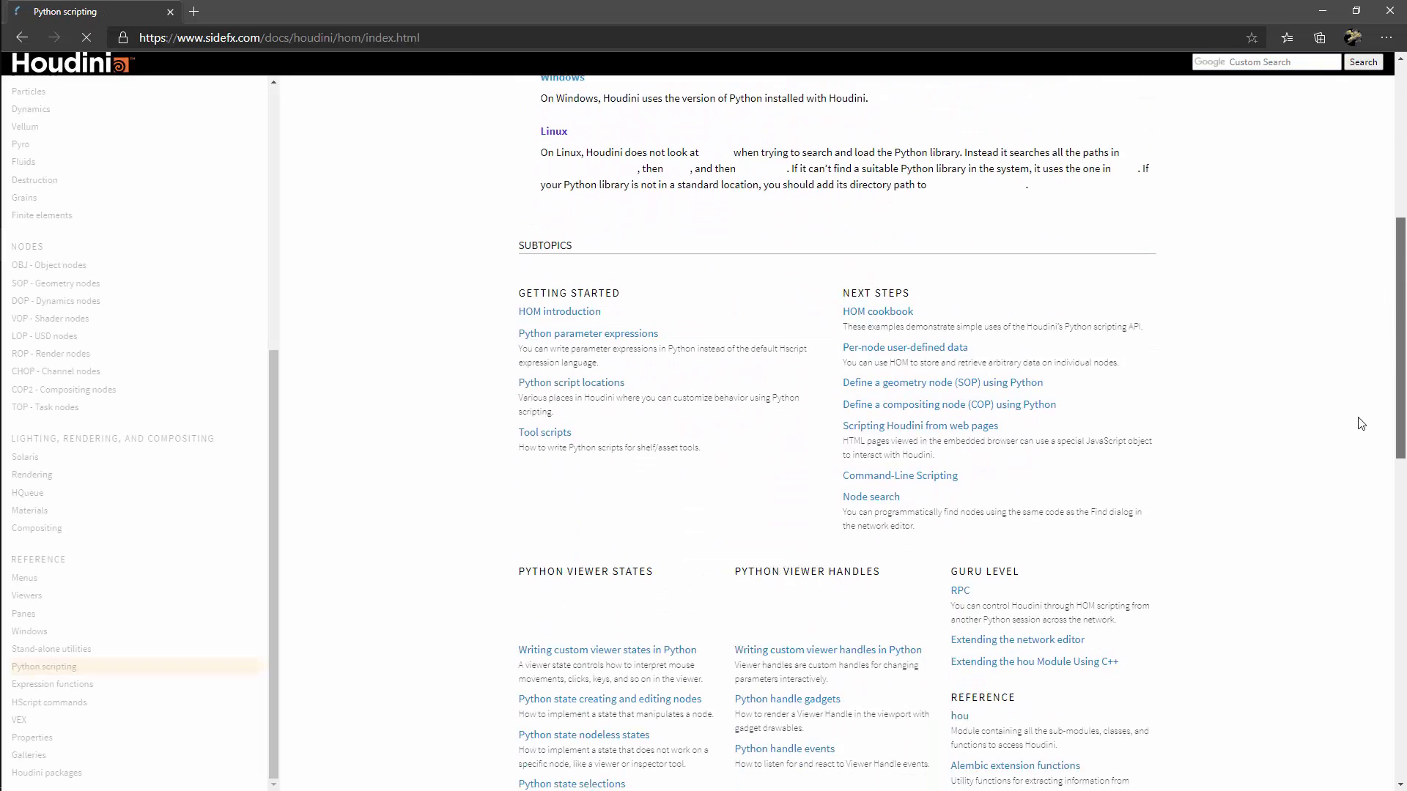
pyautogui.scroll(-3)
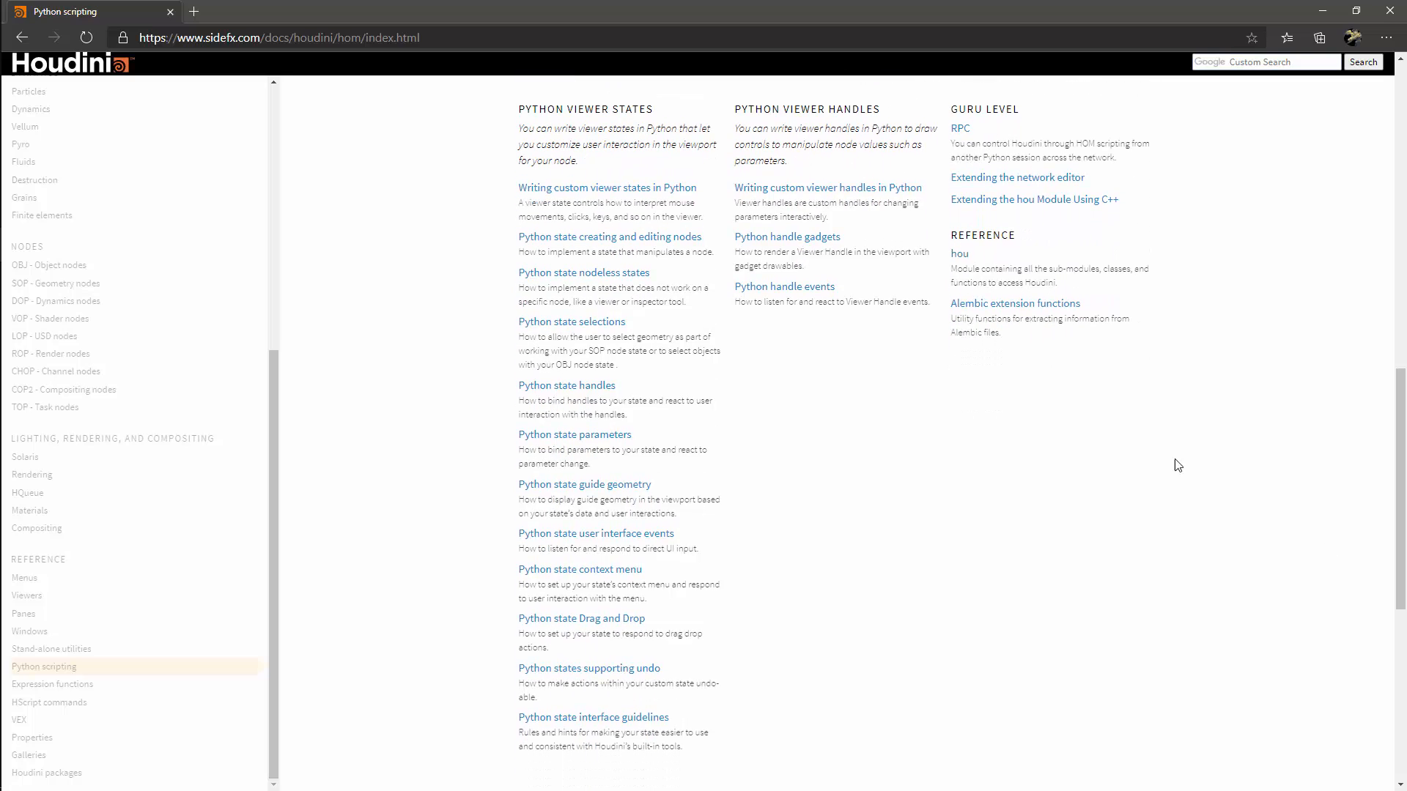
pyautogui.moveTo(495, 99)
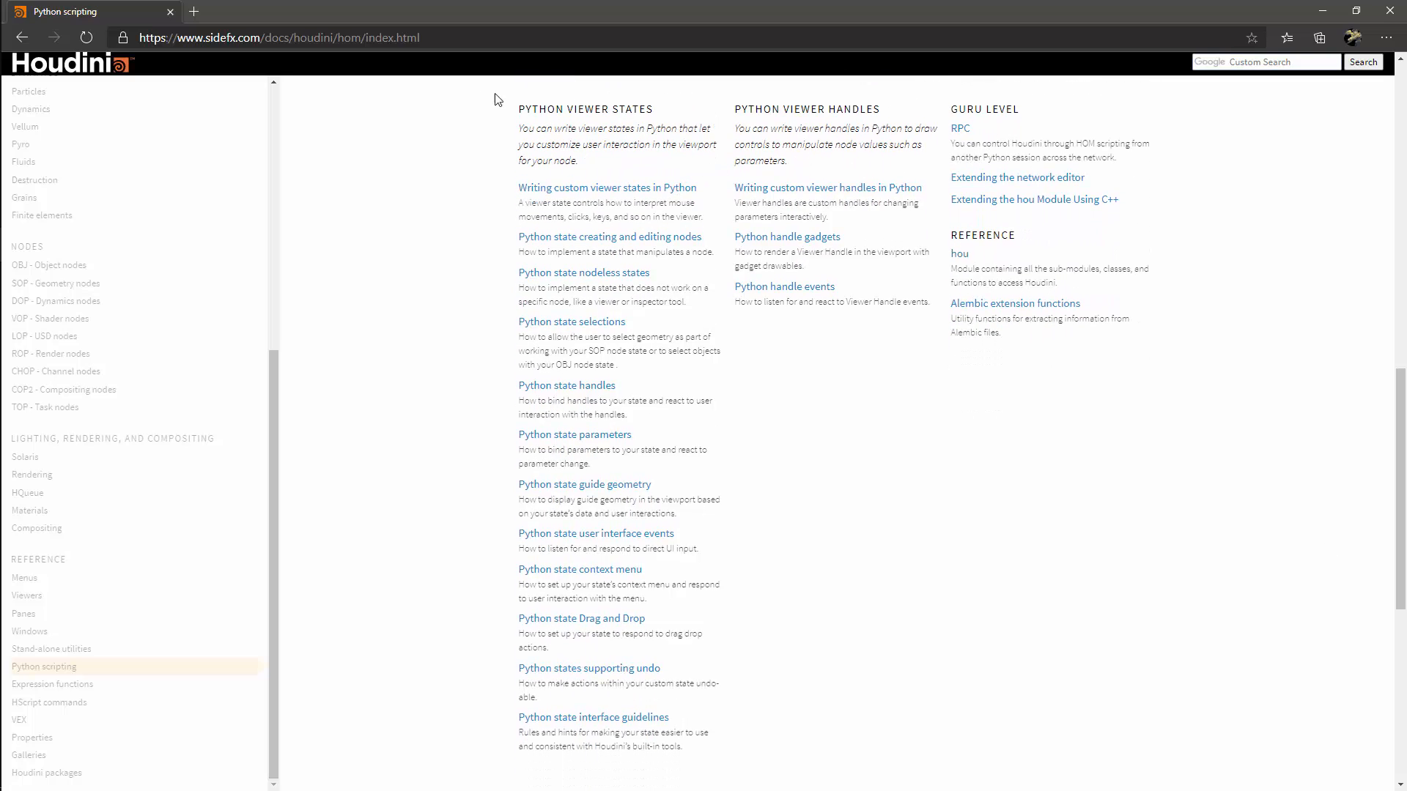
pyautogui.moveTo(1356, 557)
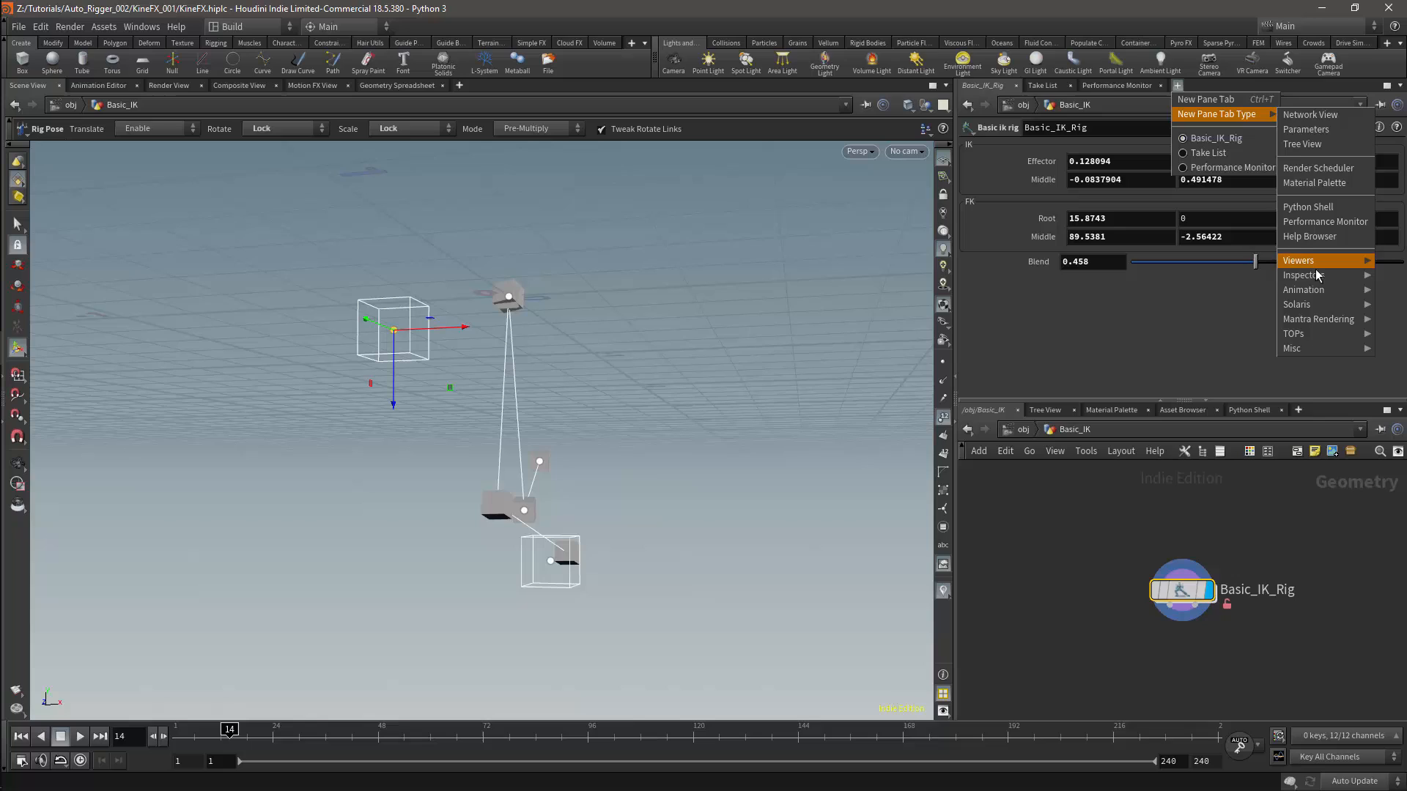
pyautogui.moveTo(1303, 275)
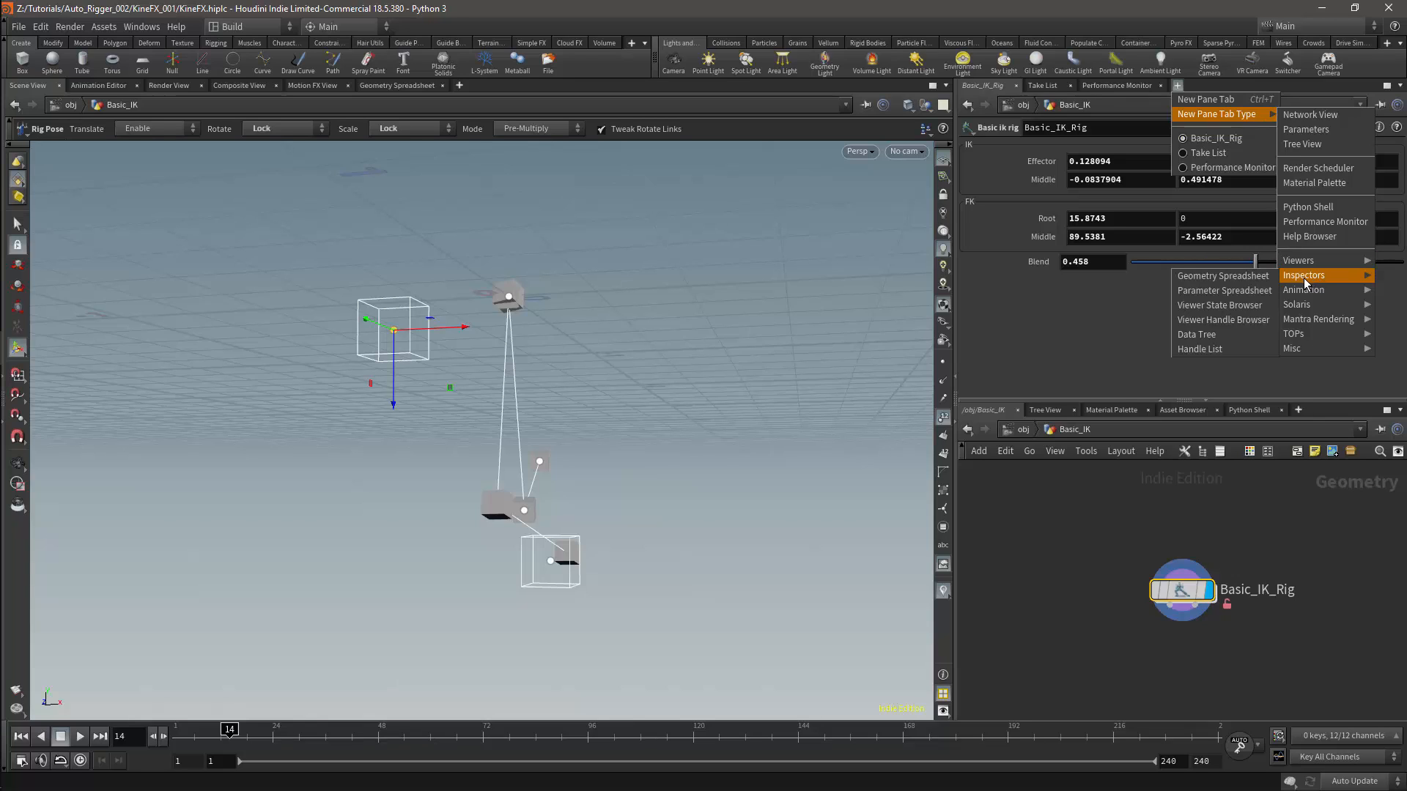
pyautogui.moveTo(1220, 304)
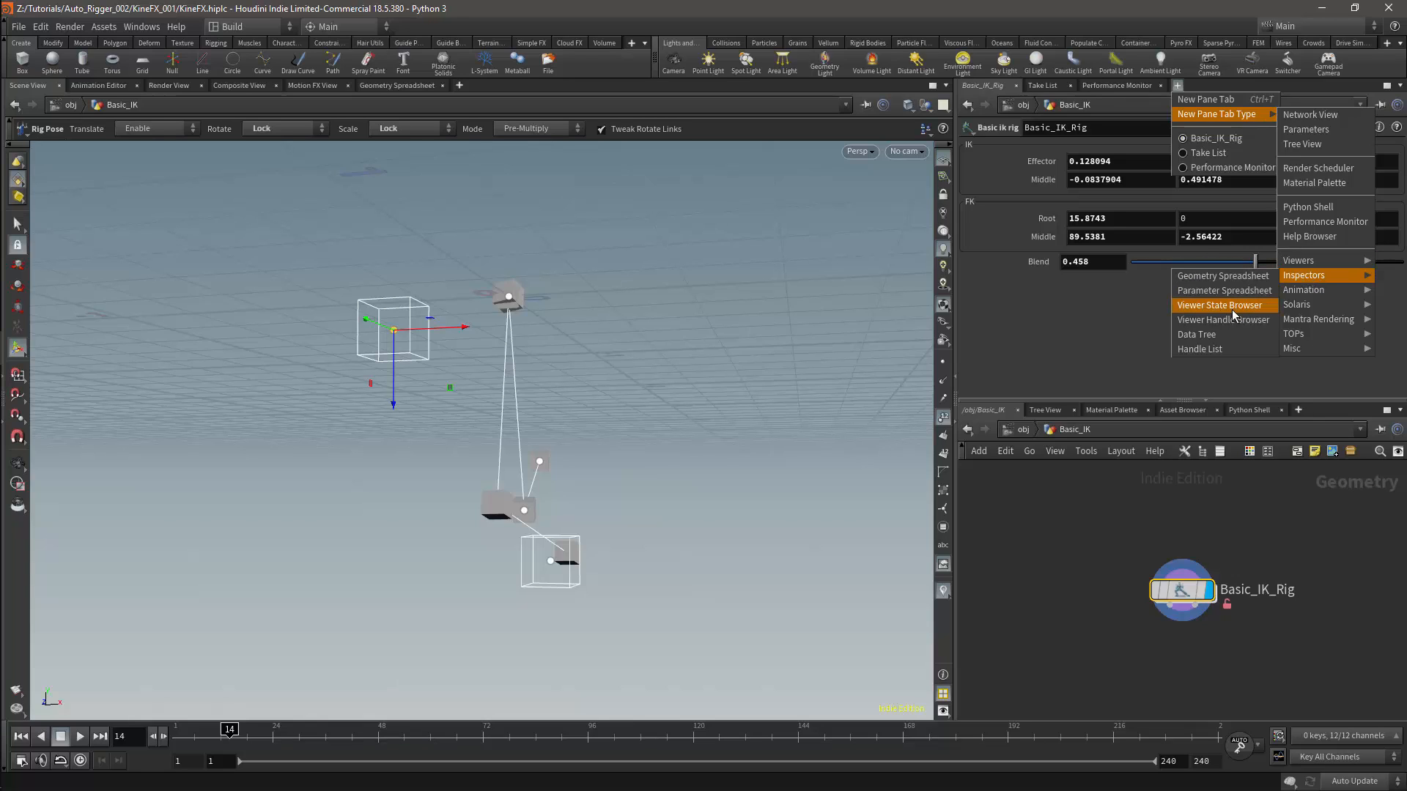
# Step: Add a Viewer State Browser pane and filter it to Sop viewer states
pyautogui.click(1217, 304)
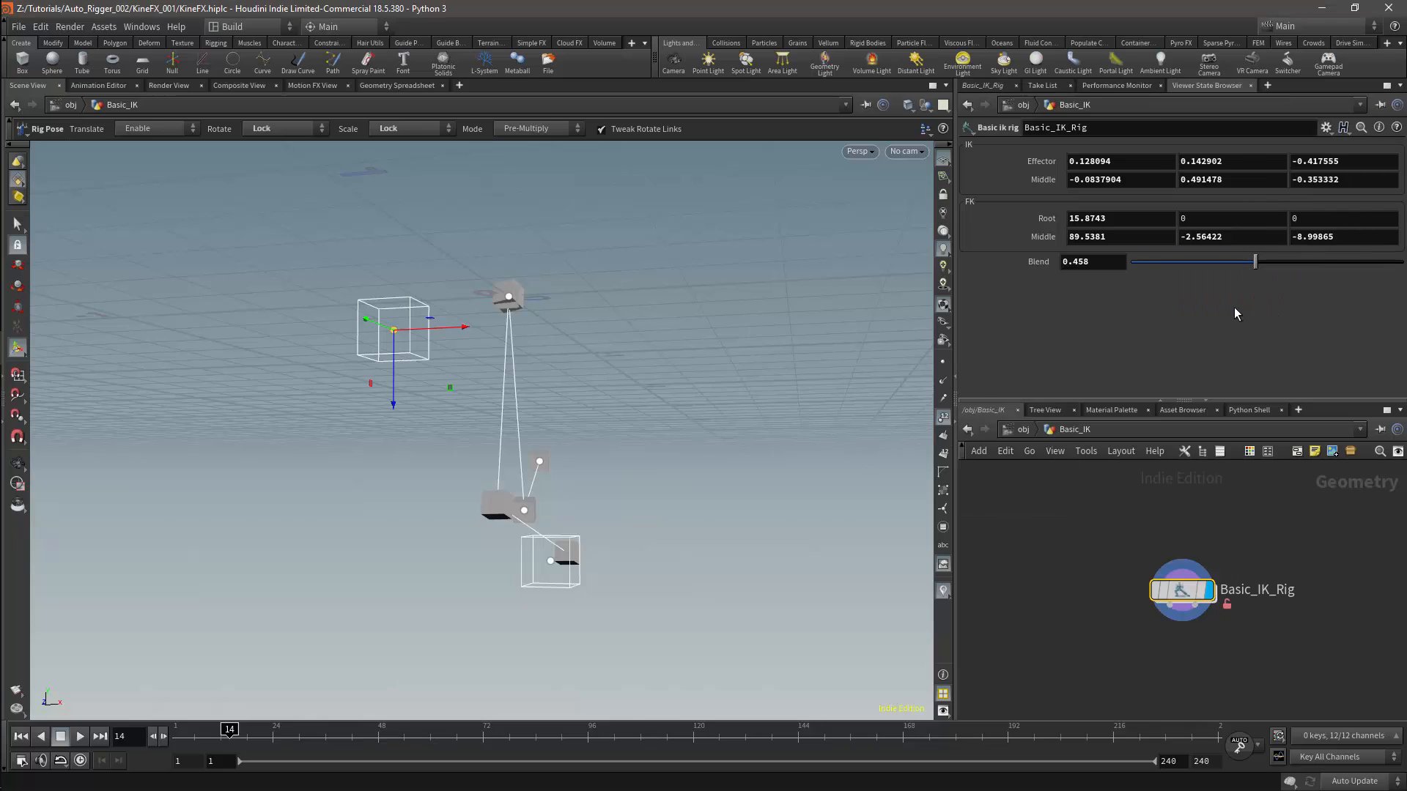
pyautogui.click(1206, 85)
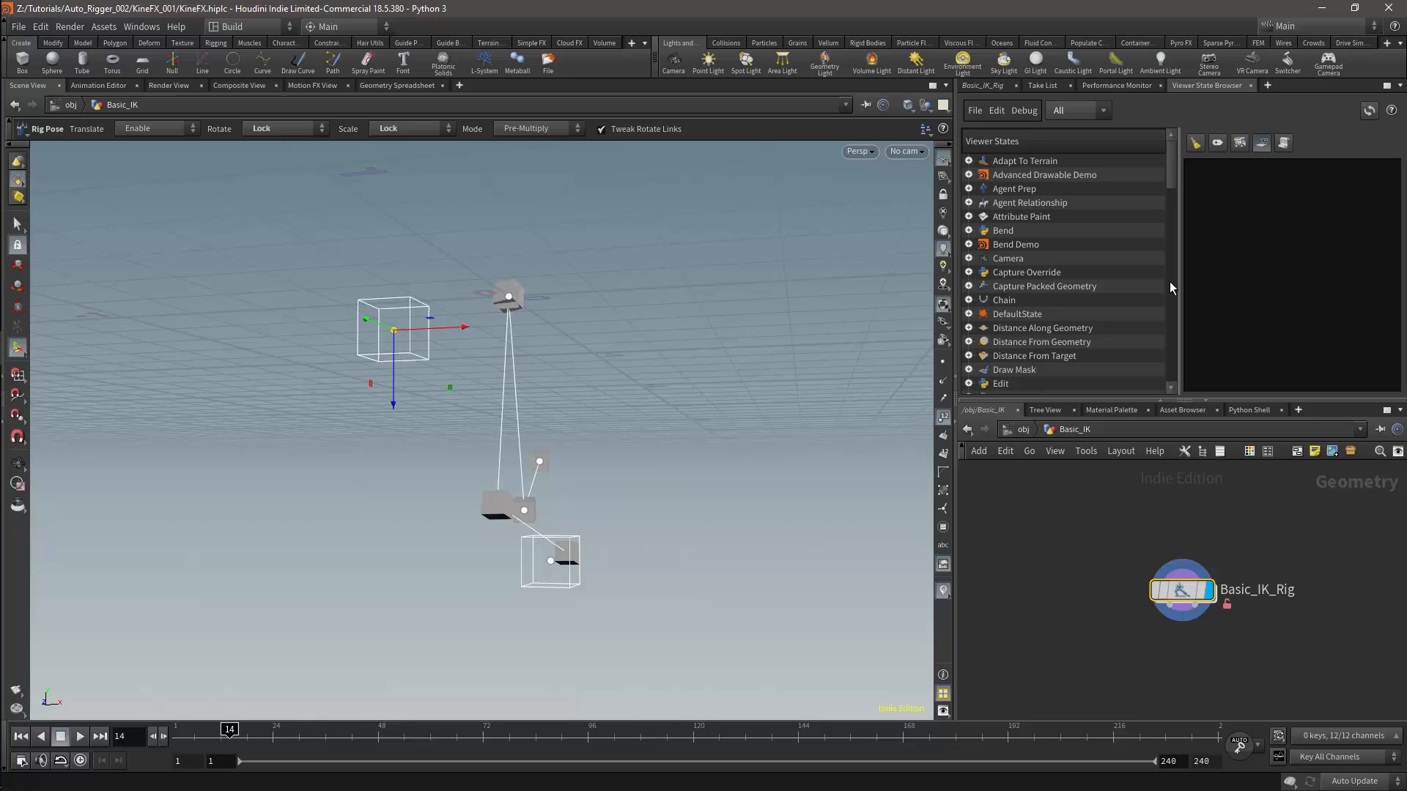
pyautogui.moveTo(1089, 216)
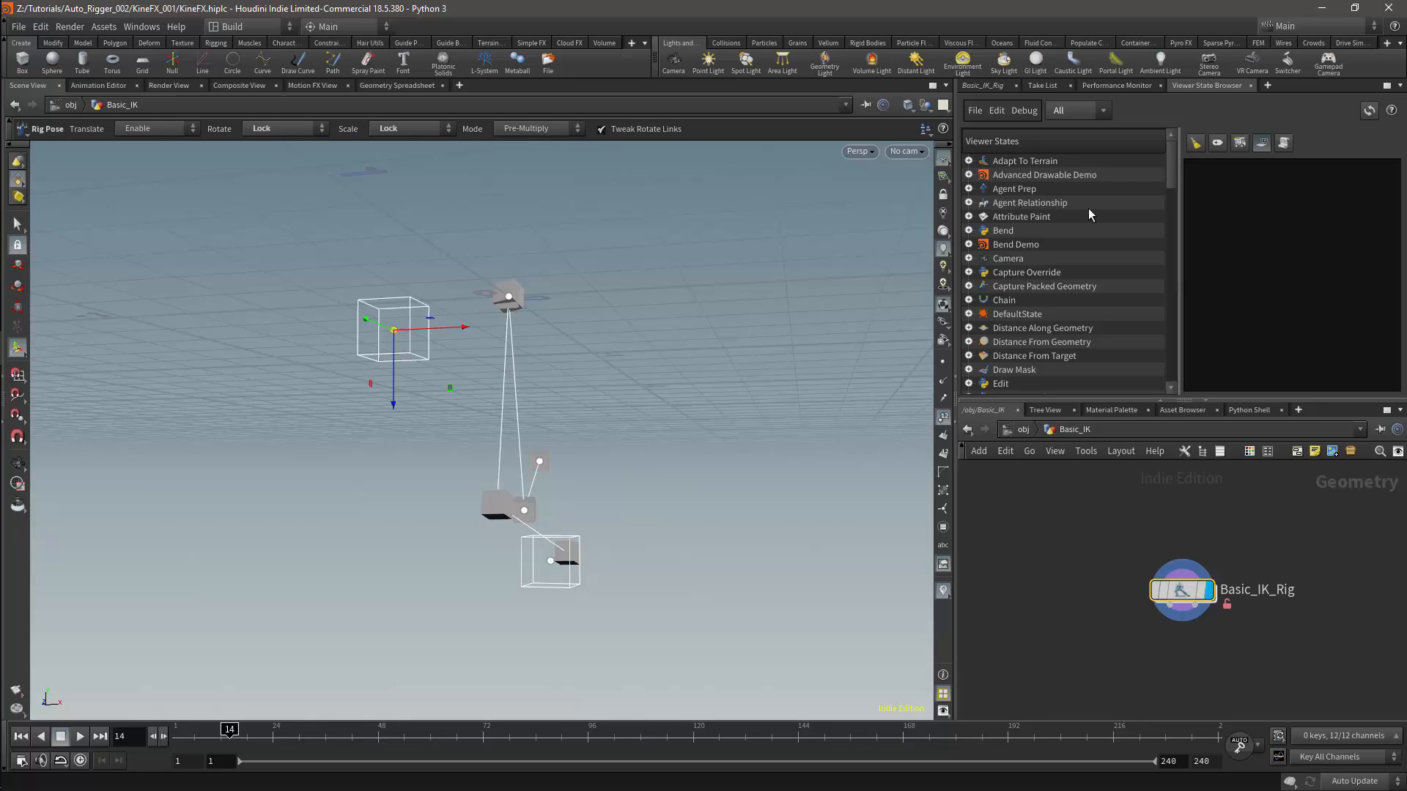
pyautogui.click(1075, 109)
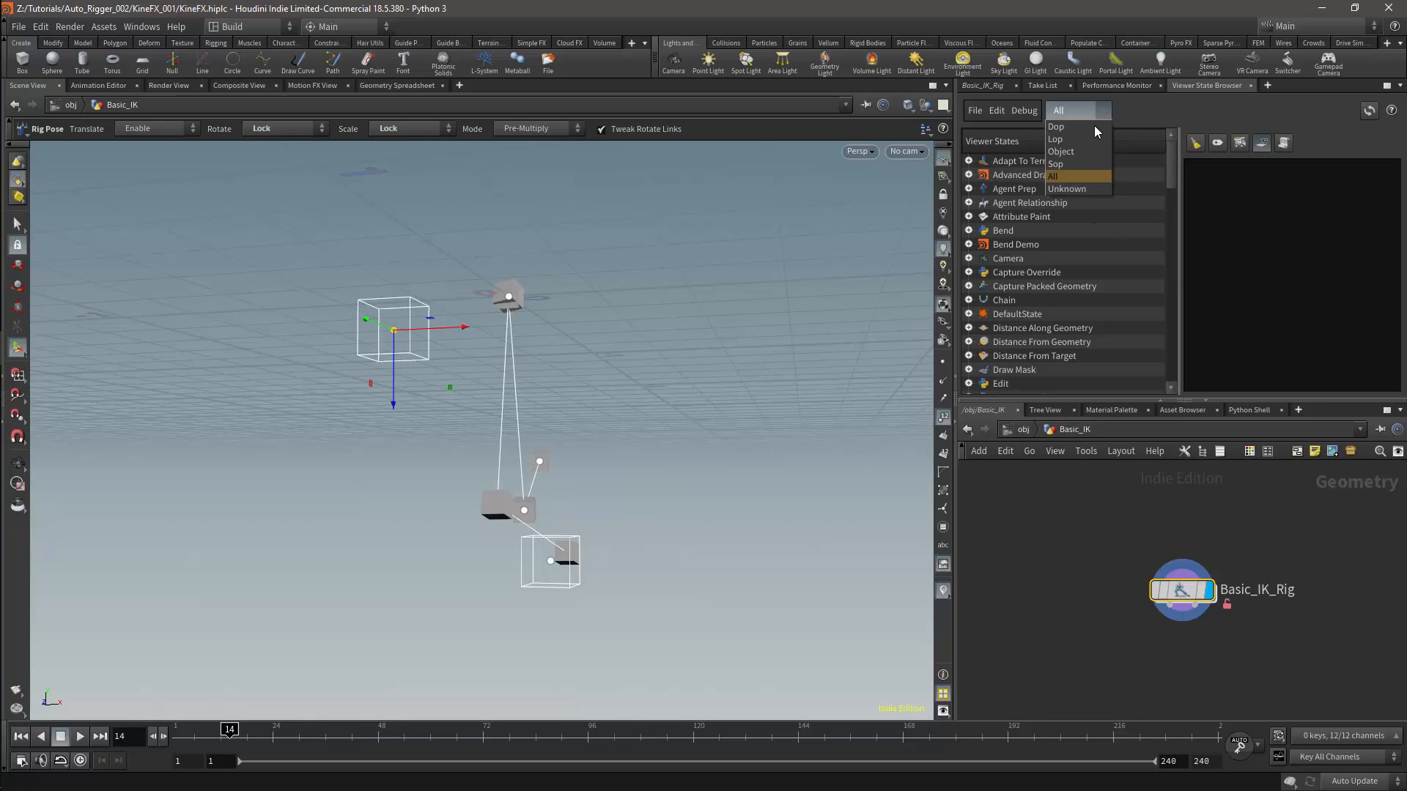
pyautogui.moveTo(1064, 165)
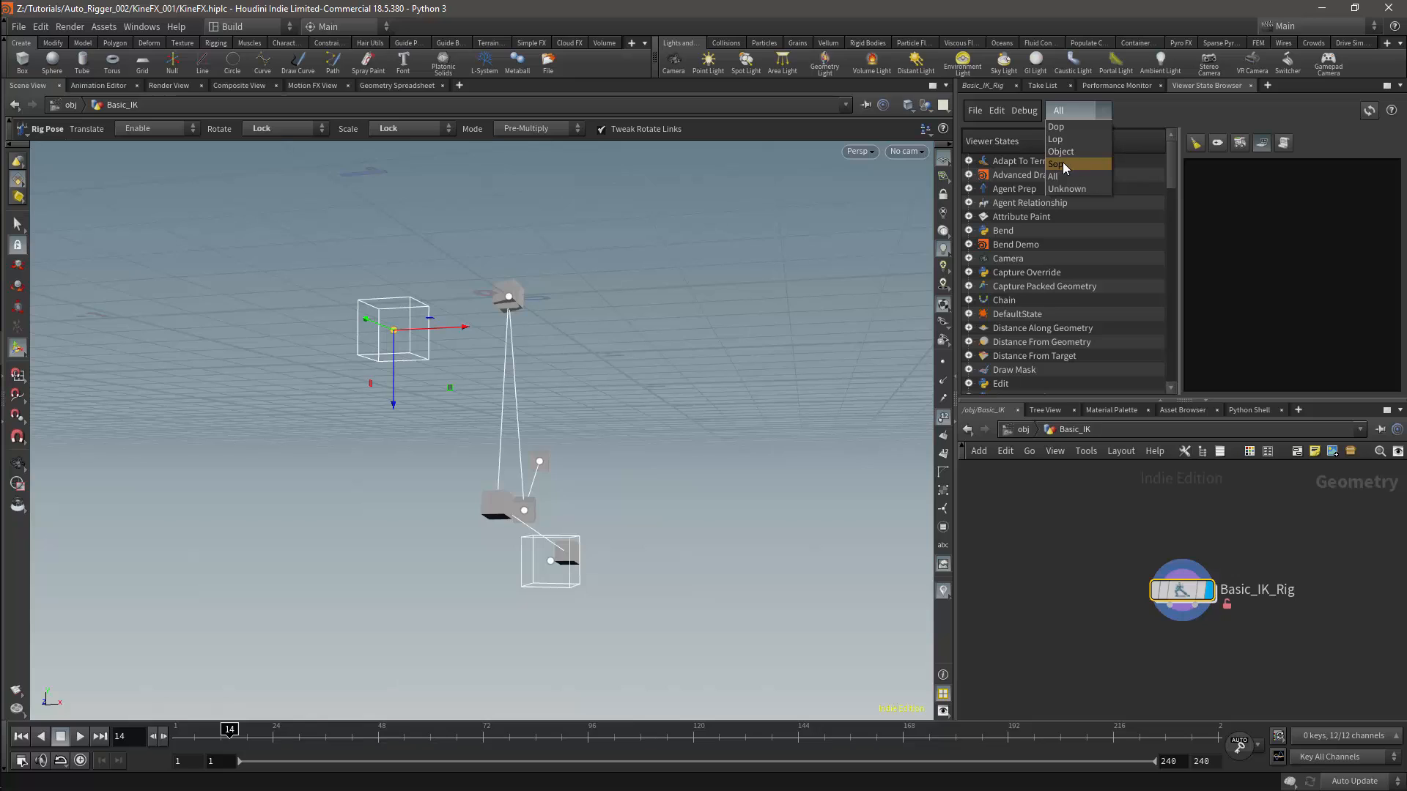
pyautogui.click(1062, 164)
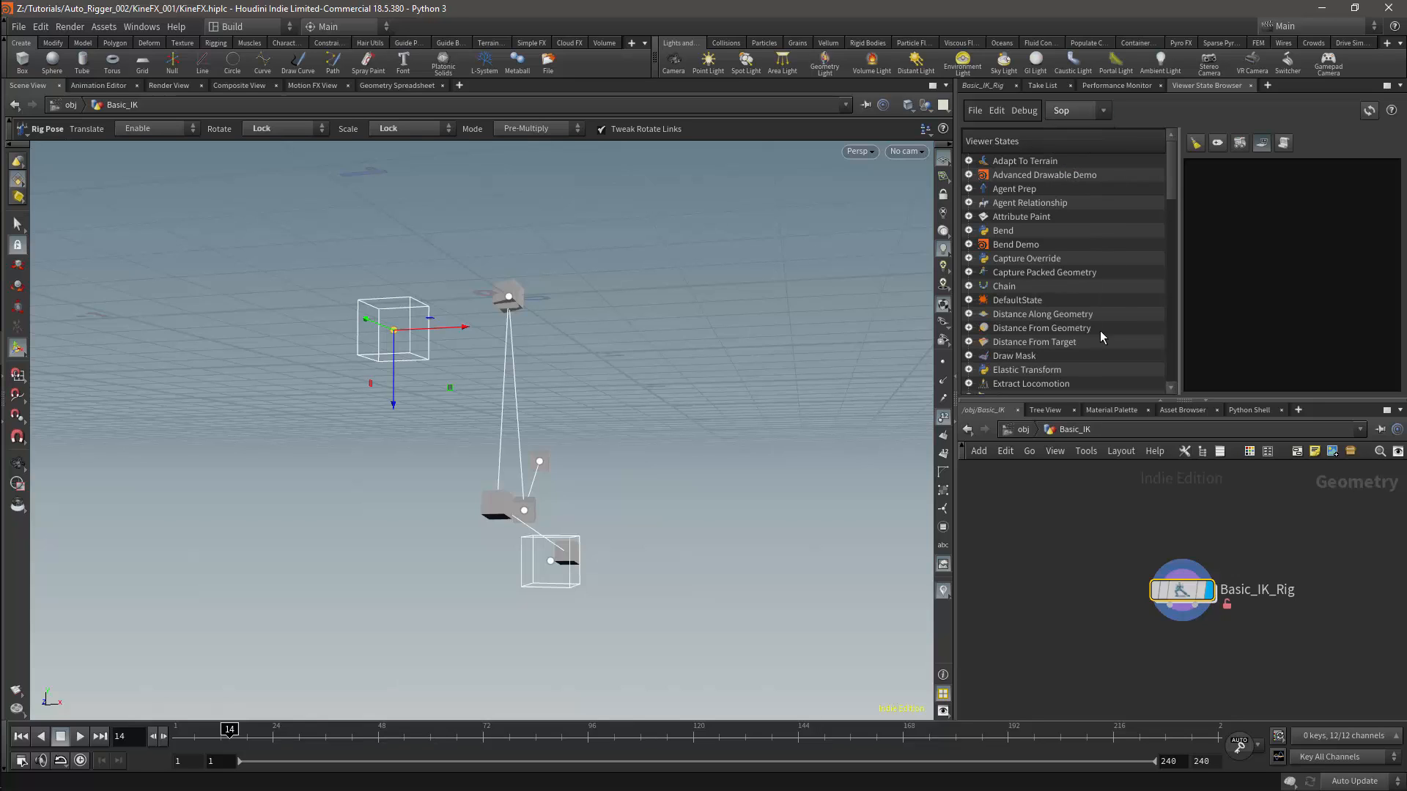
pyautogui.moveTo(1171, 189)
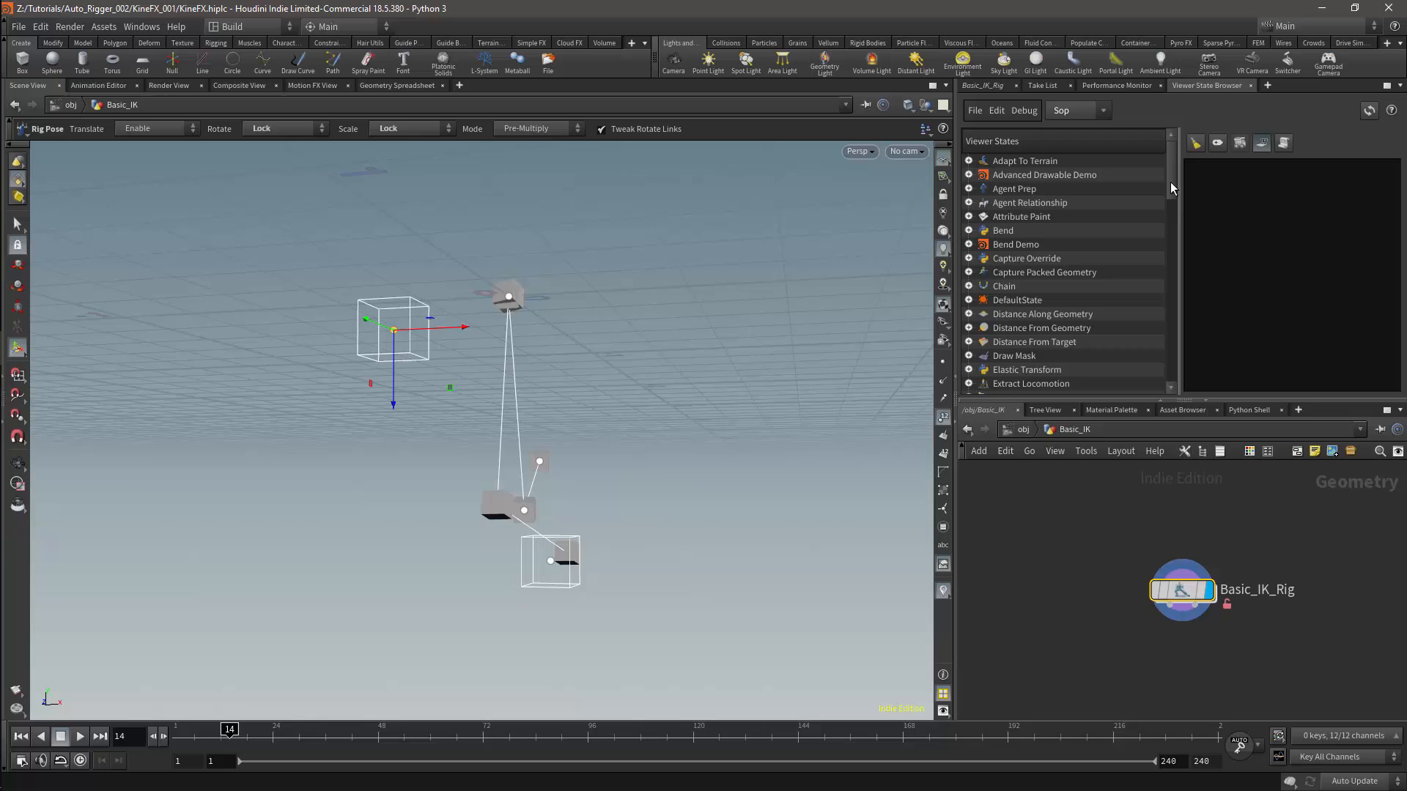
# Step: Expand the Rig Pose state to read type kinefx__rigpose and view its source code
pyautogui.scroll(-3)
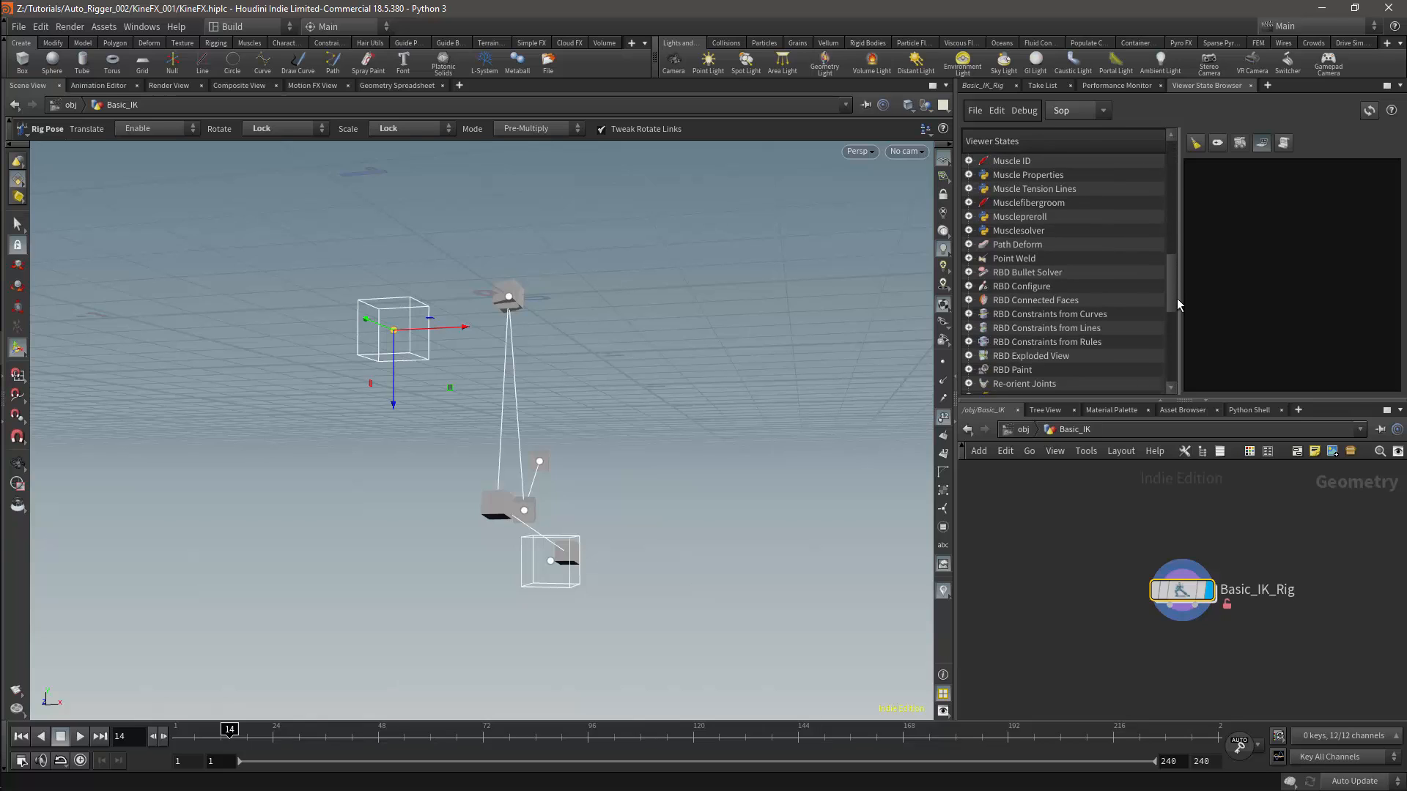
pyautogui.scroll(-3)
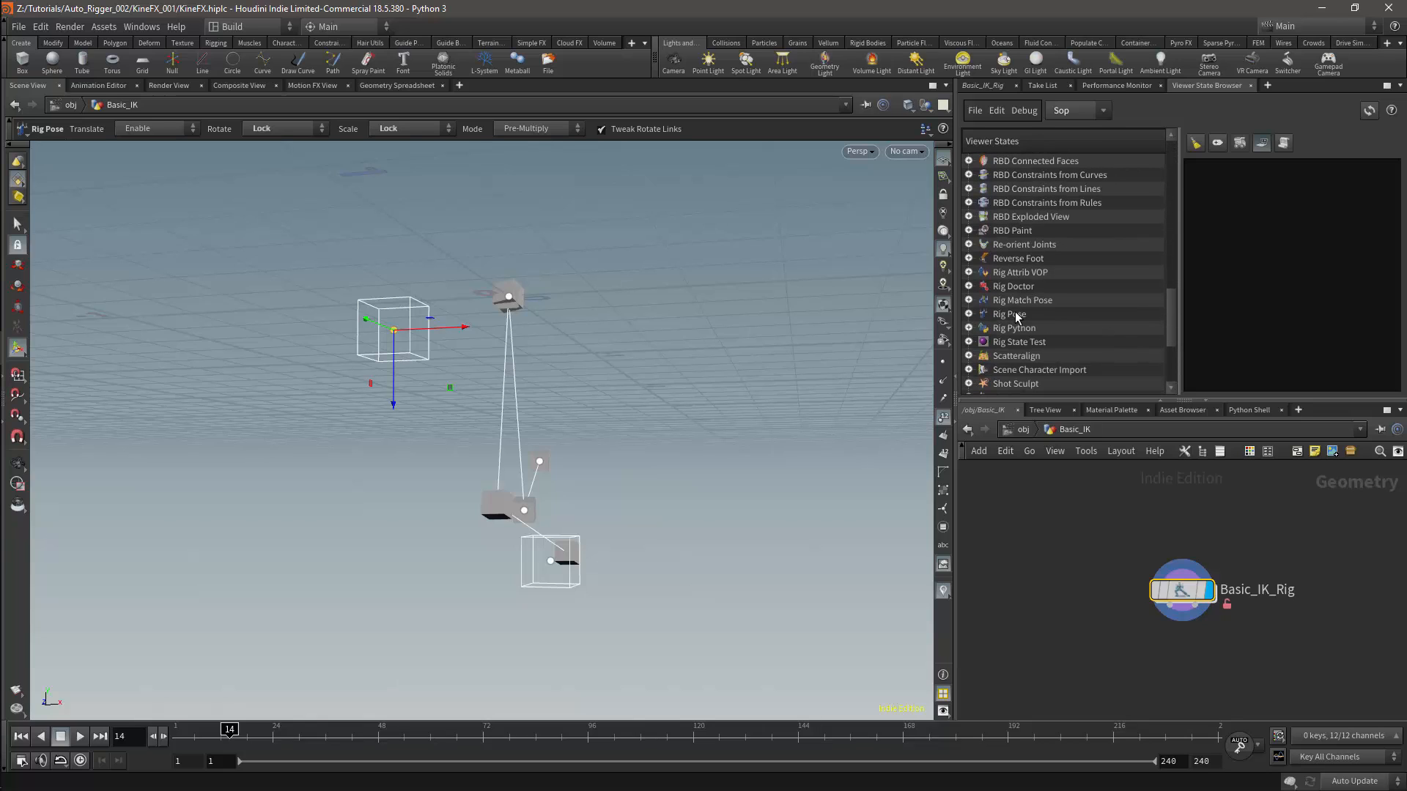
pyautogui.click(1010, 314)
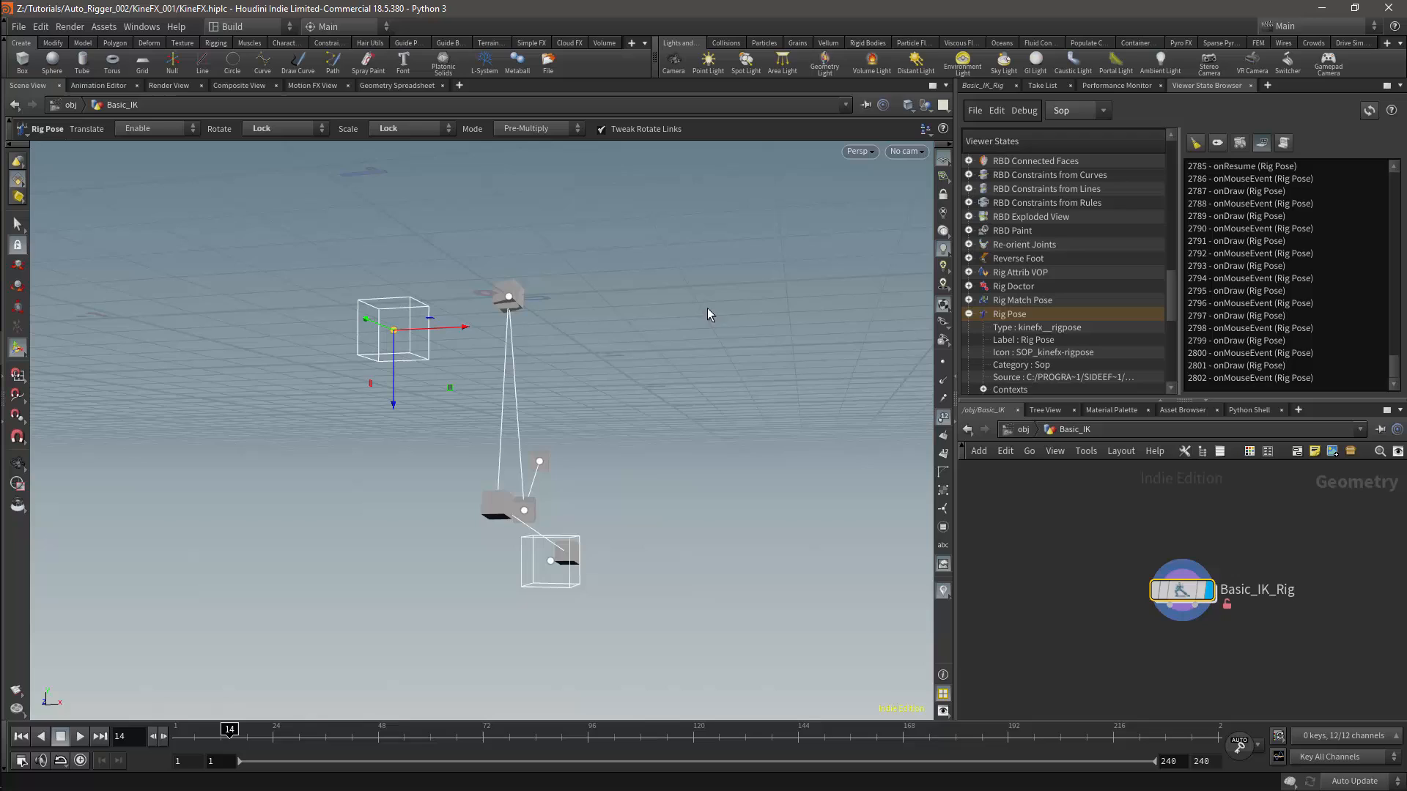
pyautogui.click(1038, 327)
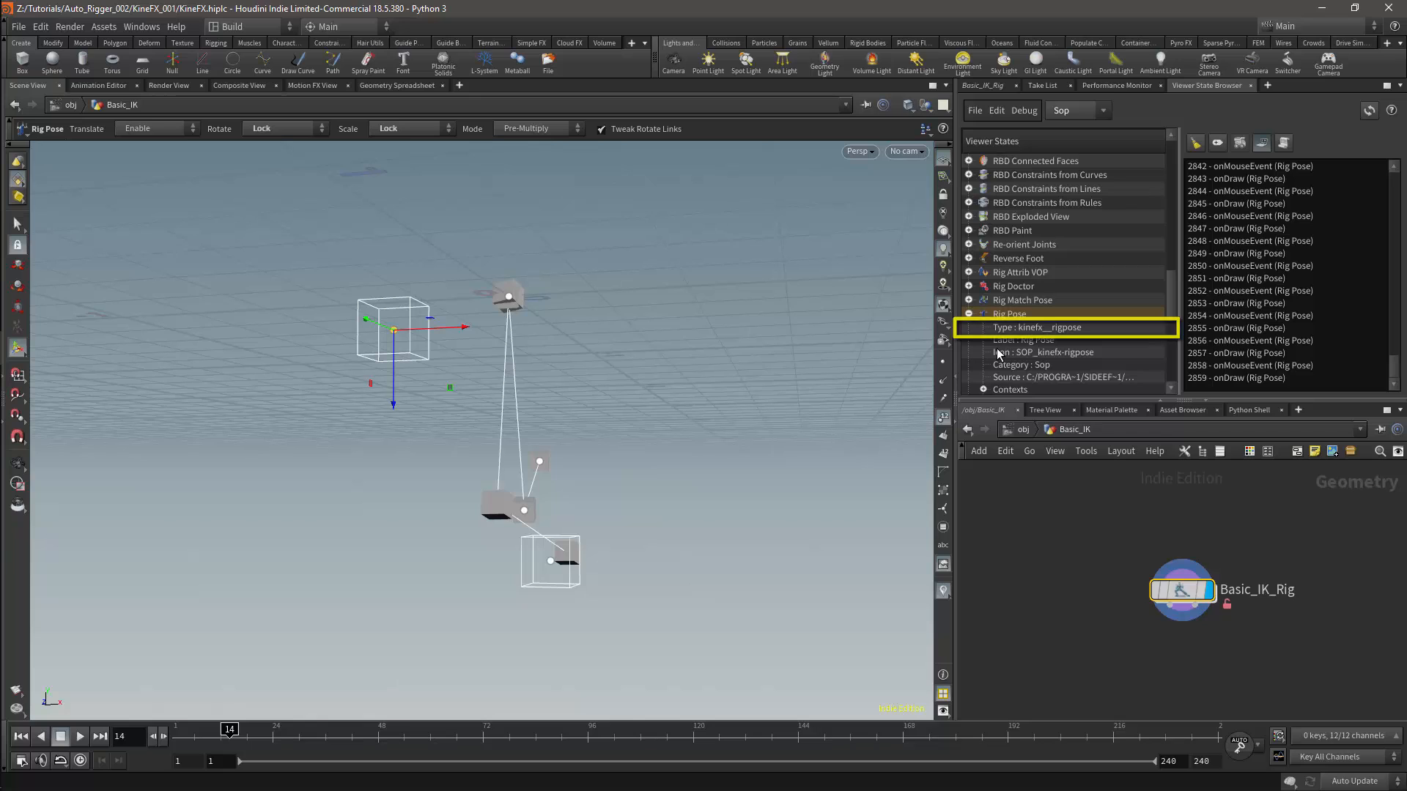
pyautogui.click(1010, 315)
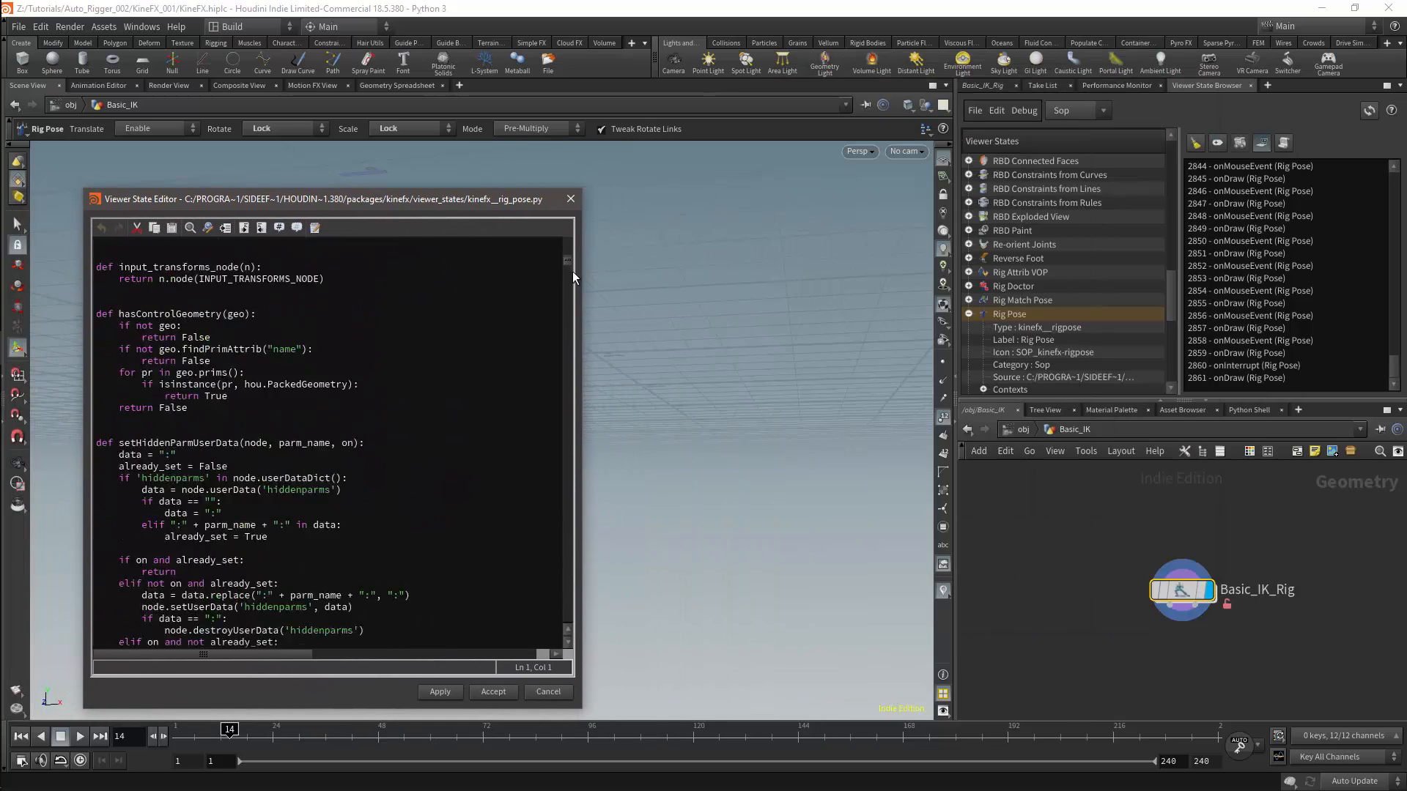
# Step: Scroll the asset's Node tab down to the kinefx__rigpose default state
pyautogui.scroll(-3)
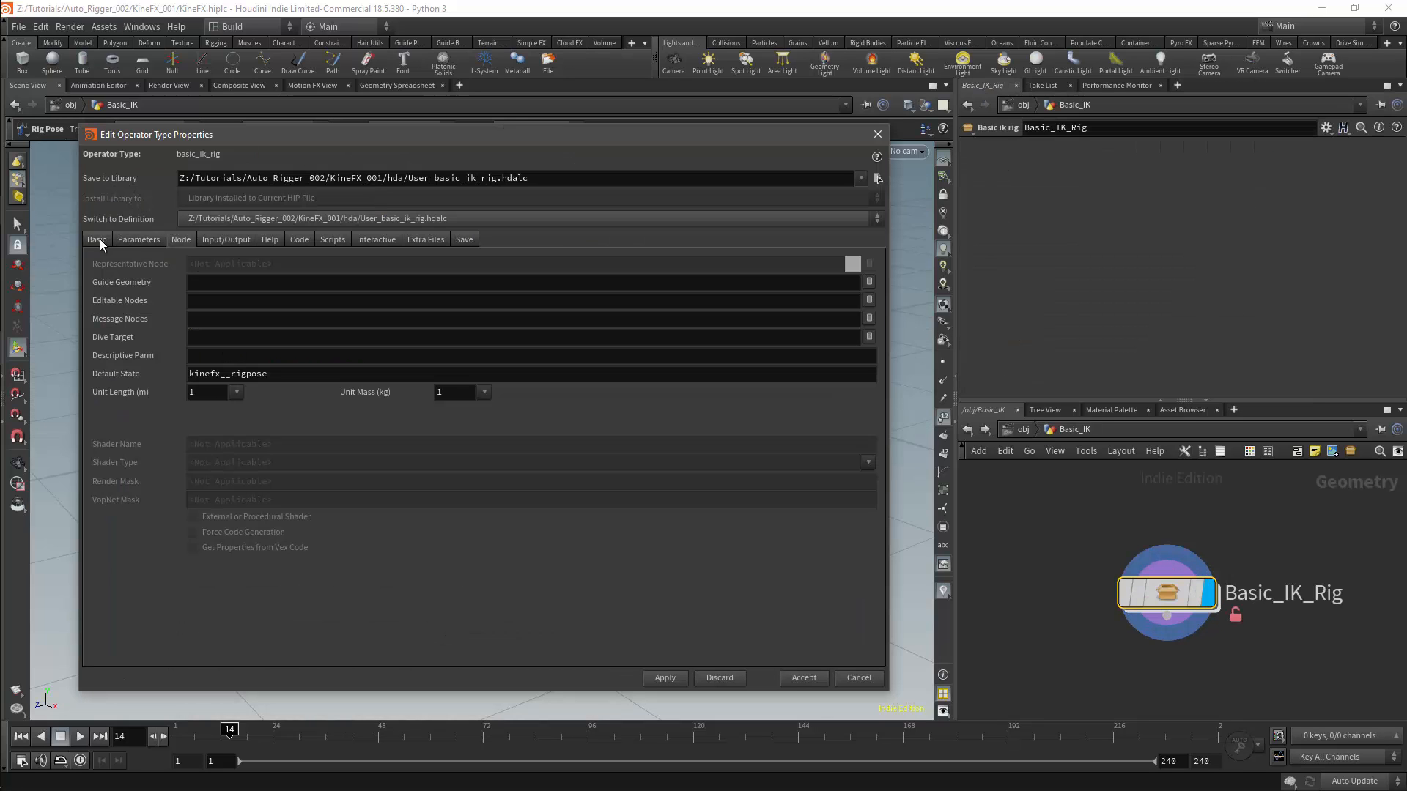
# Step: Set Maximum Outputs to 2 on the Basic tab, then bring up the Parameters tab
pyautogui.click(96, 239)
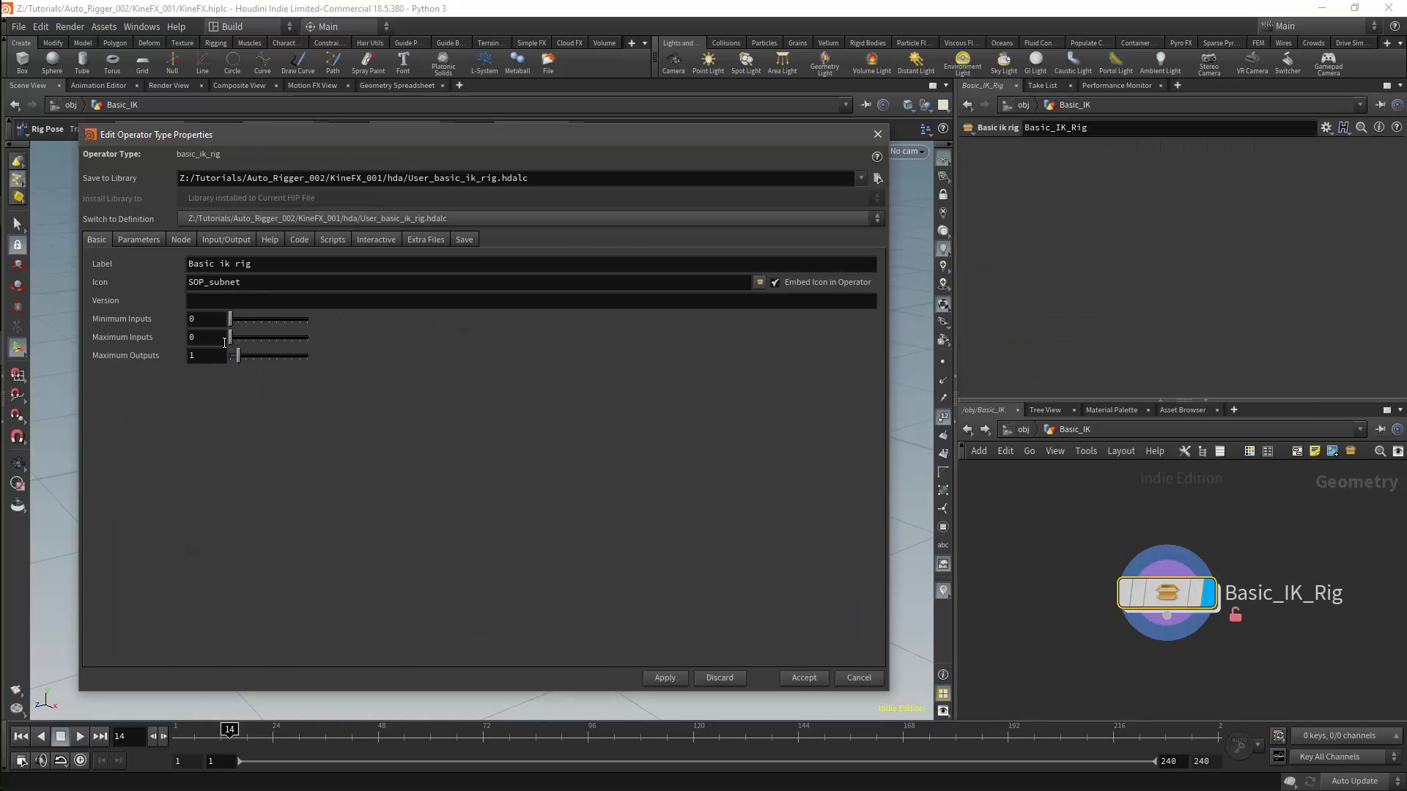
pyautogui.moveTo(236, 356); pyautogui.dragTo(244, 355)
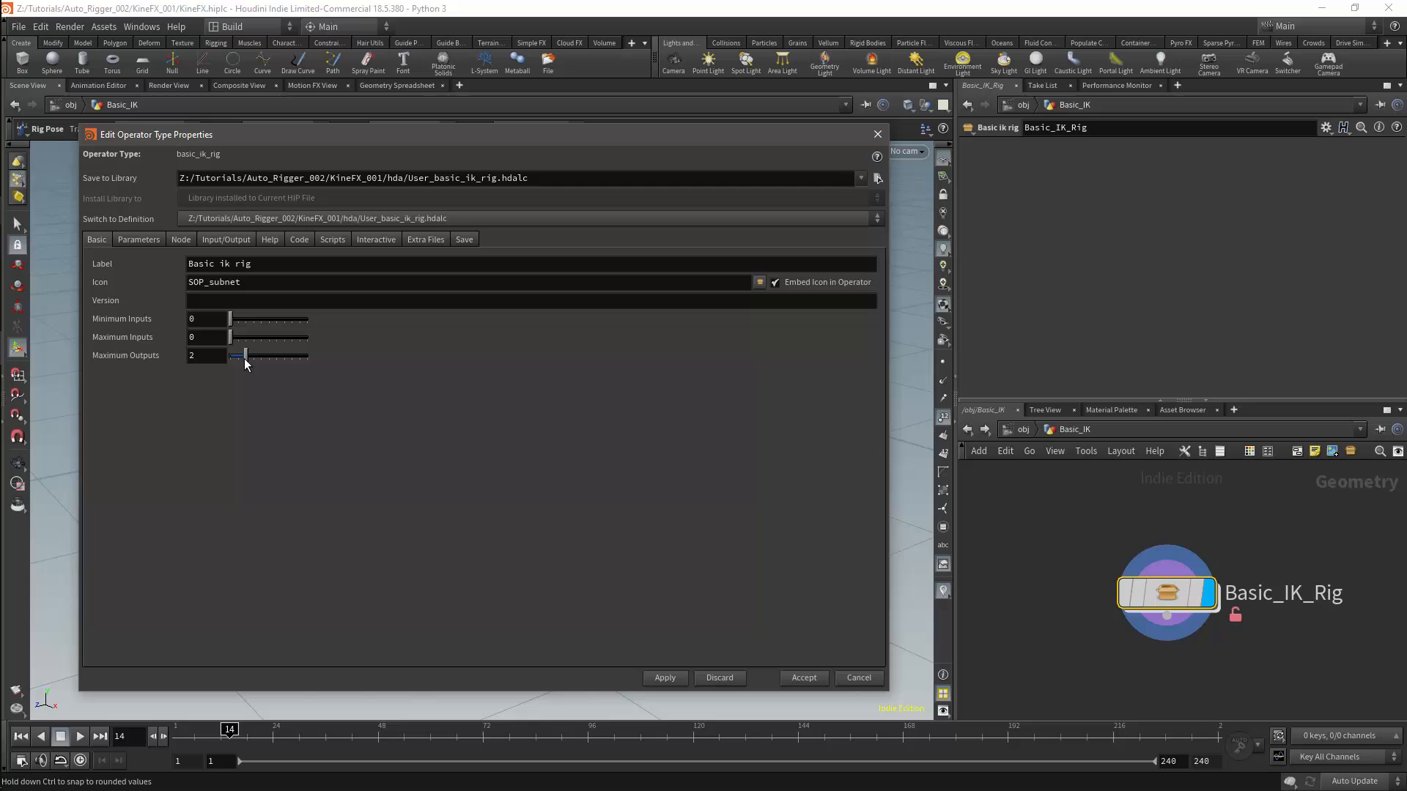
pyautogui.moveTo(245, 368)
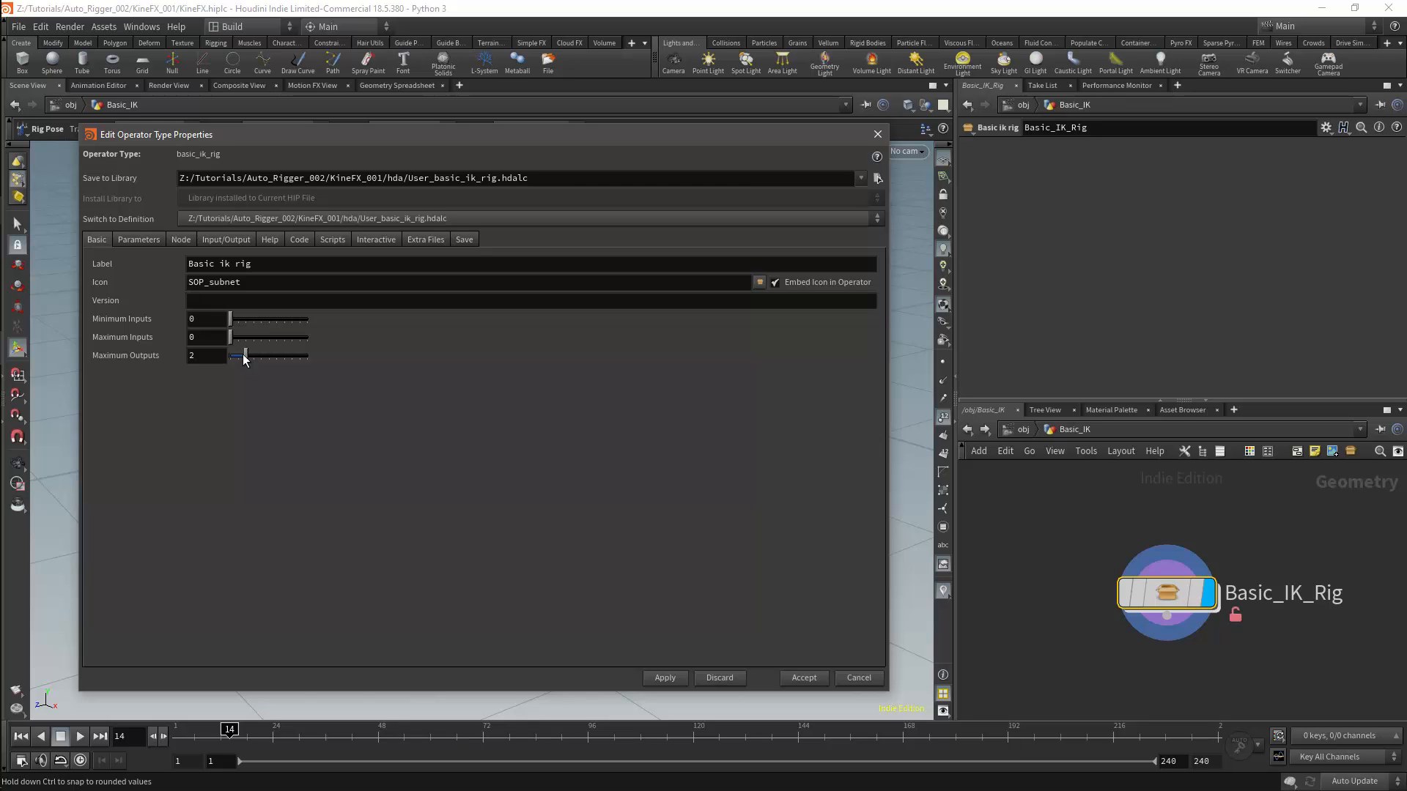
pyautogui.click(138, 239)
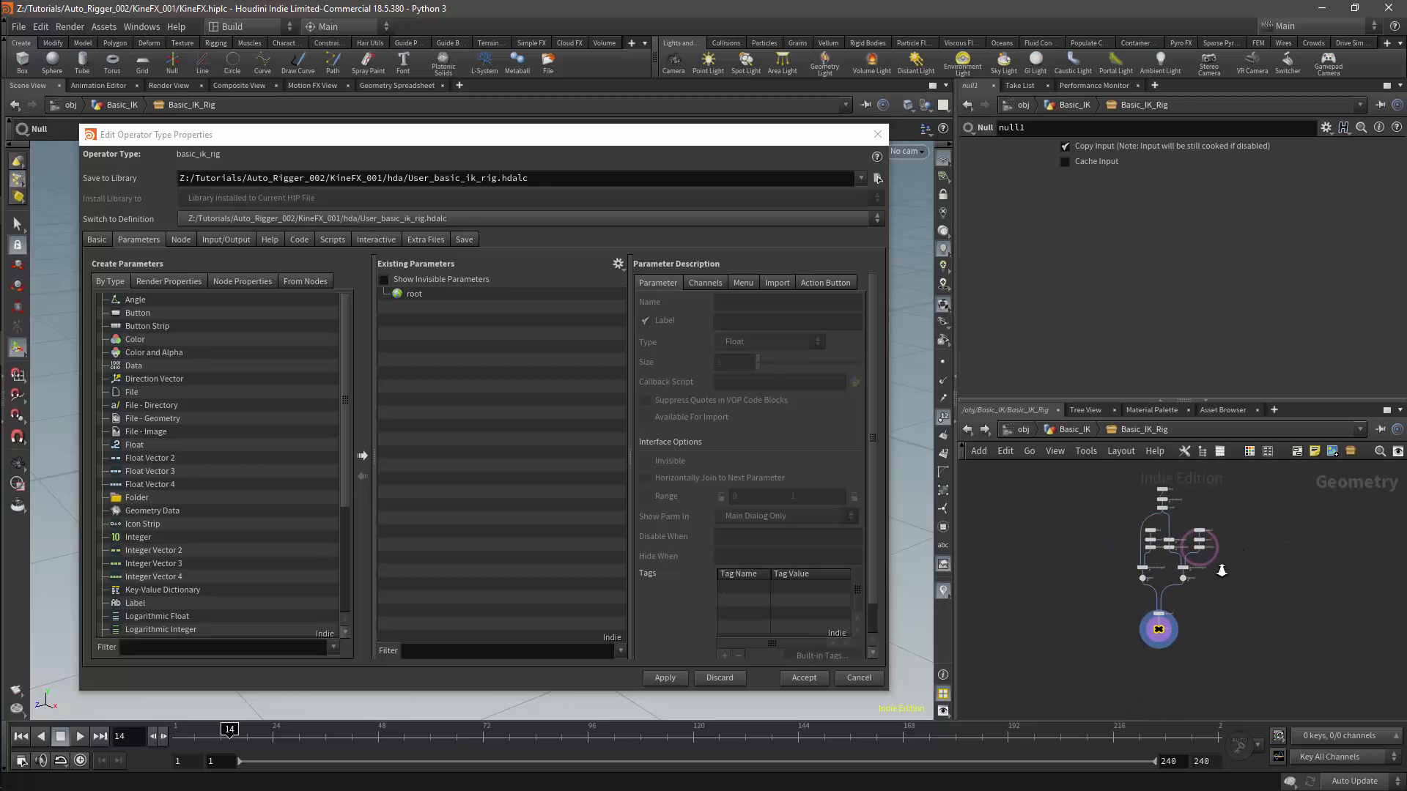
pyautogui.press('tab')
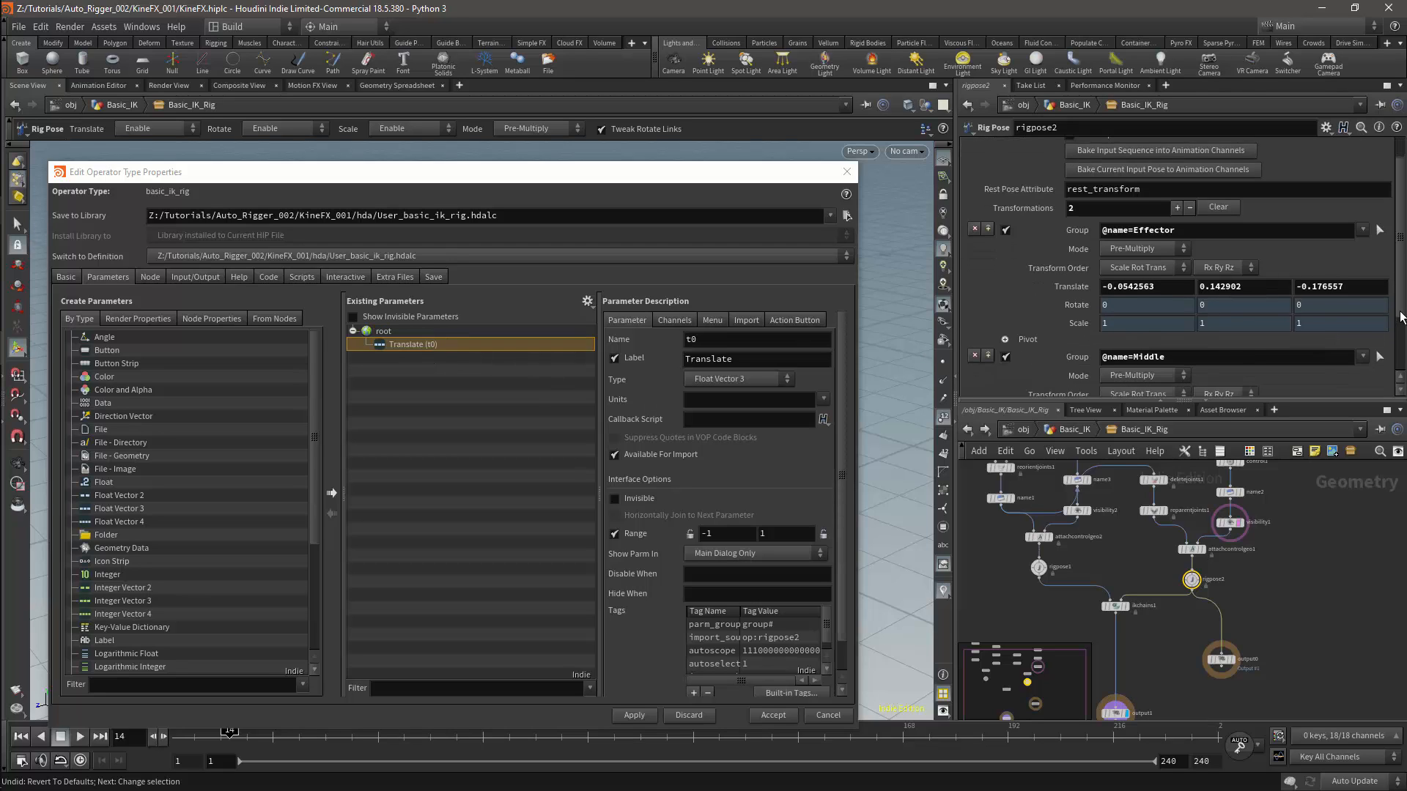
# Step: Expose the Middle joint Translate on the Basic_IK_Rig asset interface
pyautogui.scroll(-3)
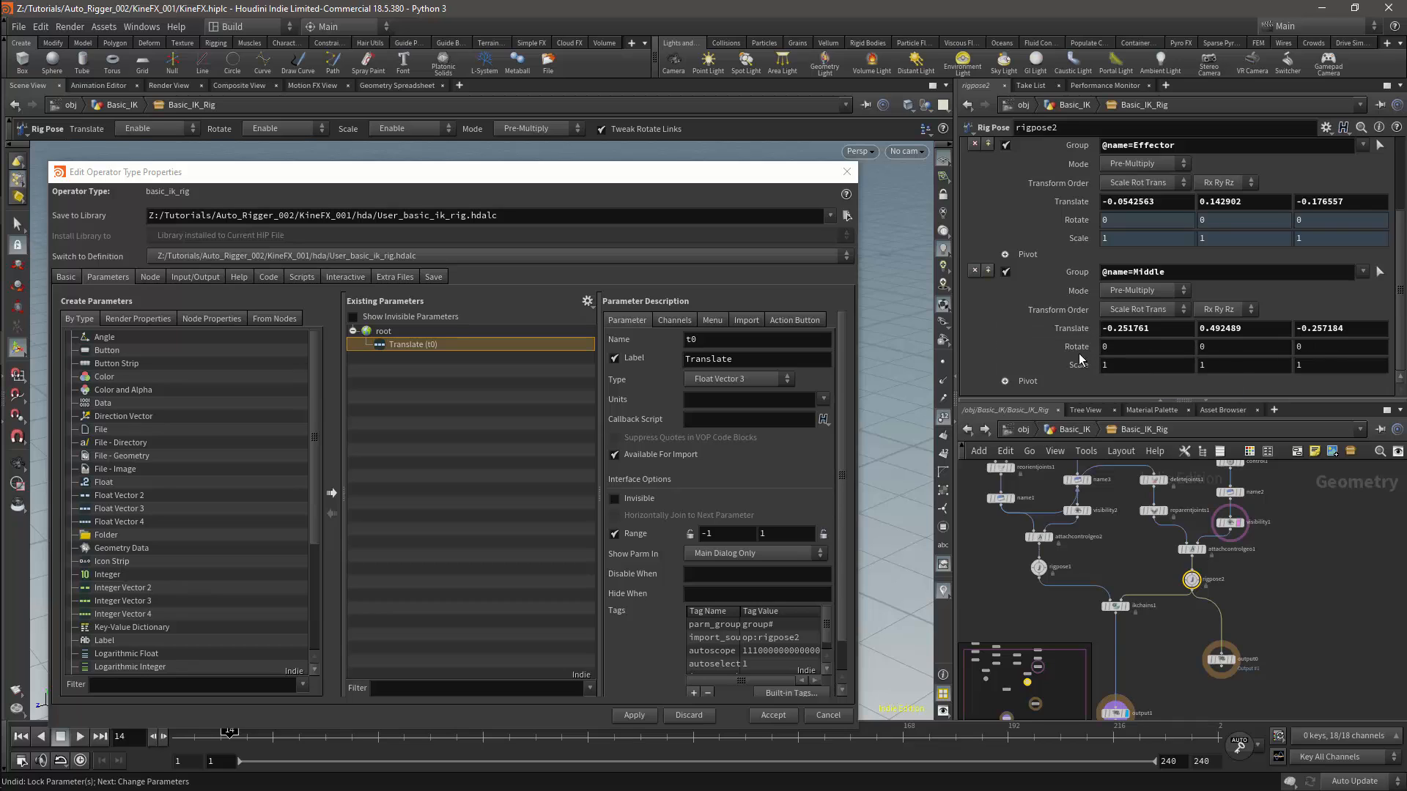
pyautogui.rightClick(1104, 346)
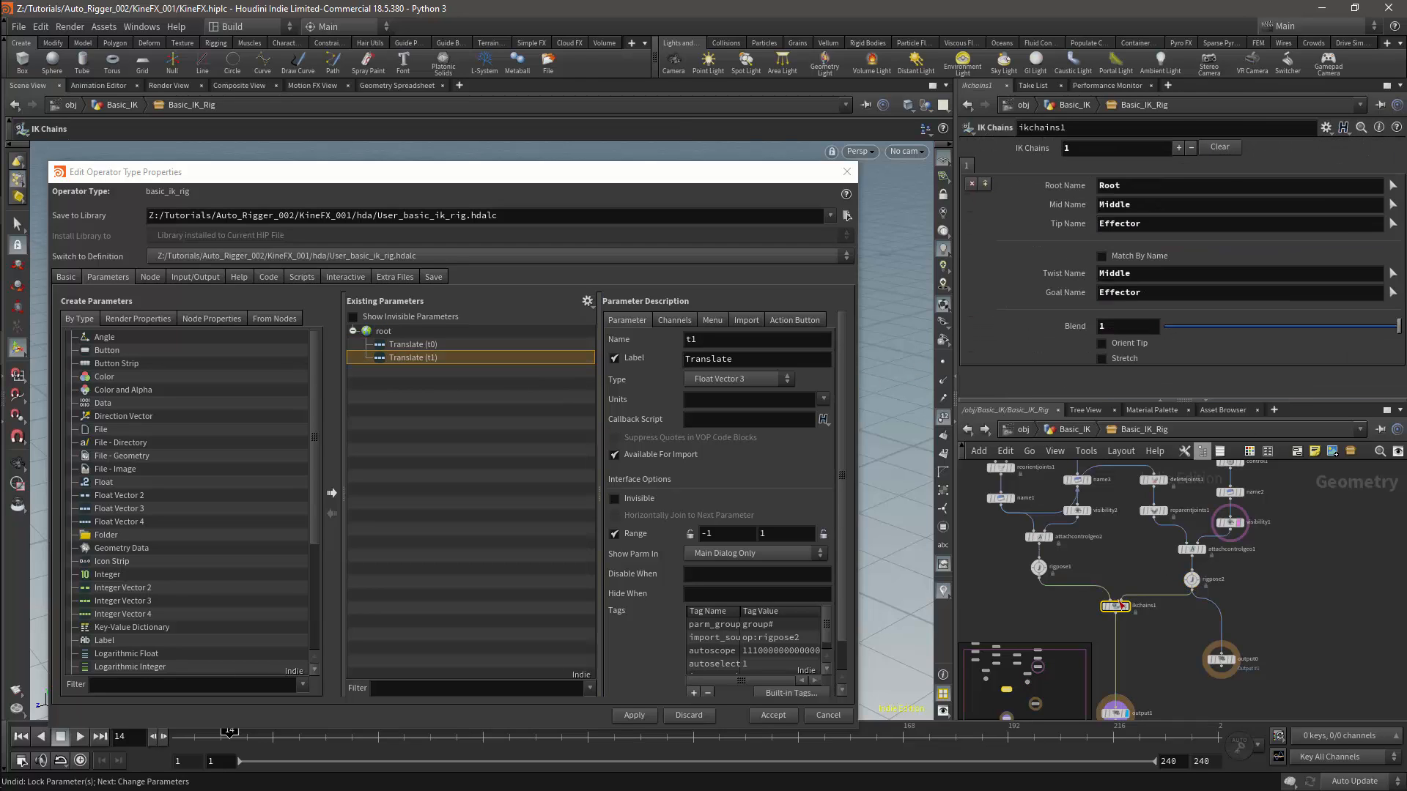
pyautogui.click(381, 331)
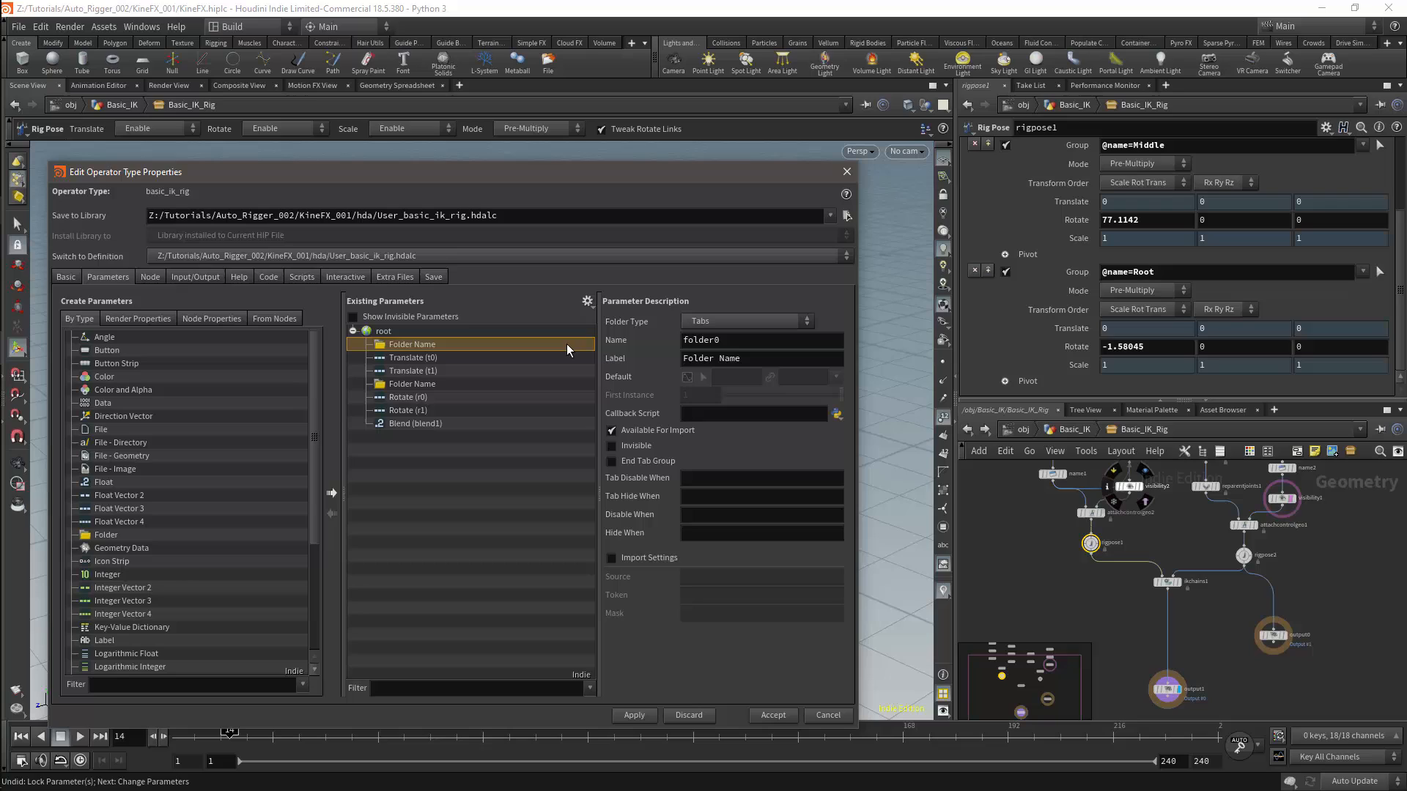
# Step: Rename the two tab folders to IK and FK
pyautogui.write('ik')
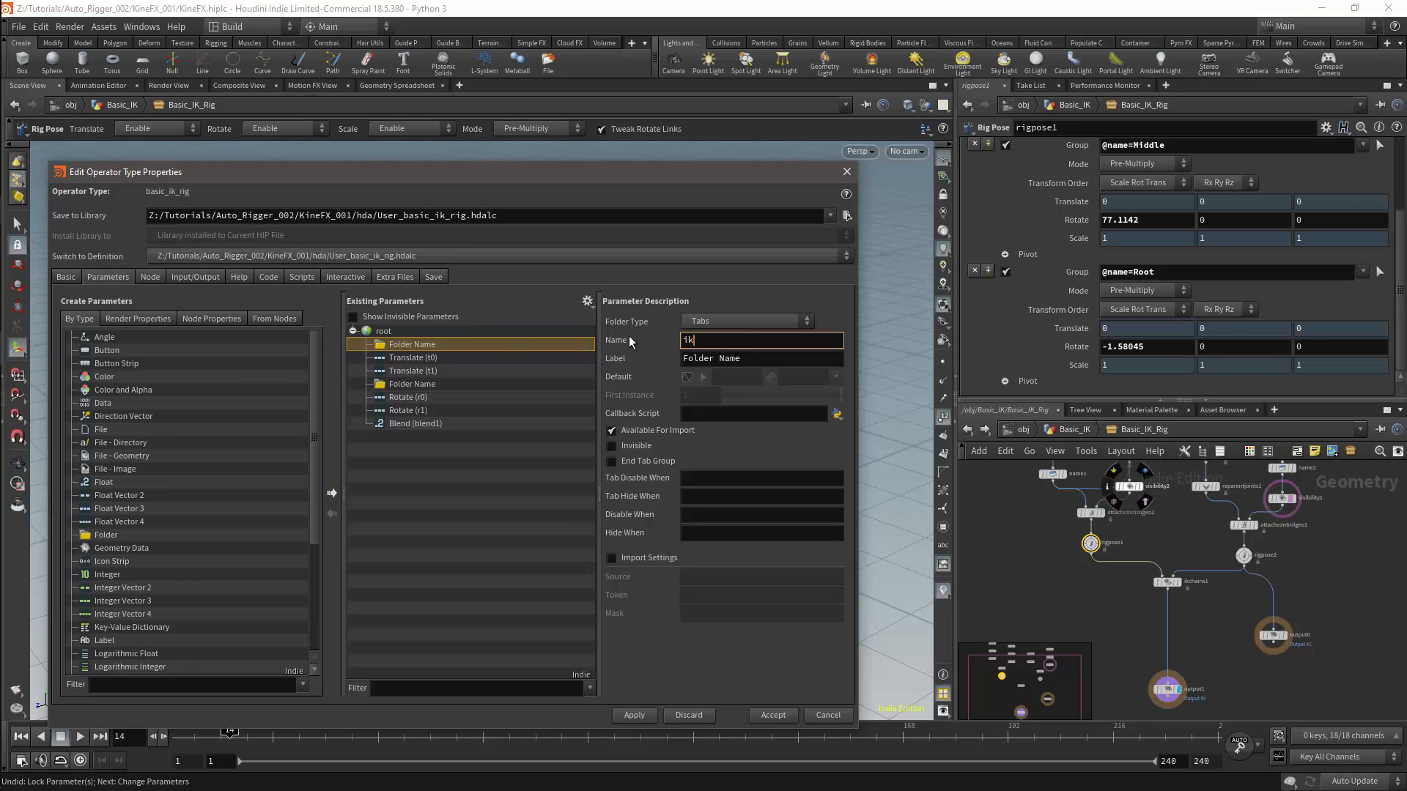
pyautogui.write('IK')
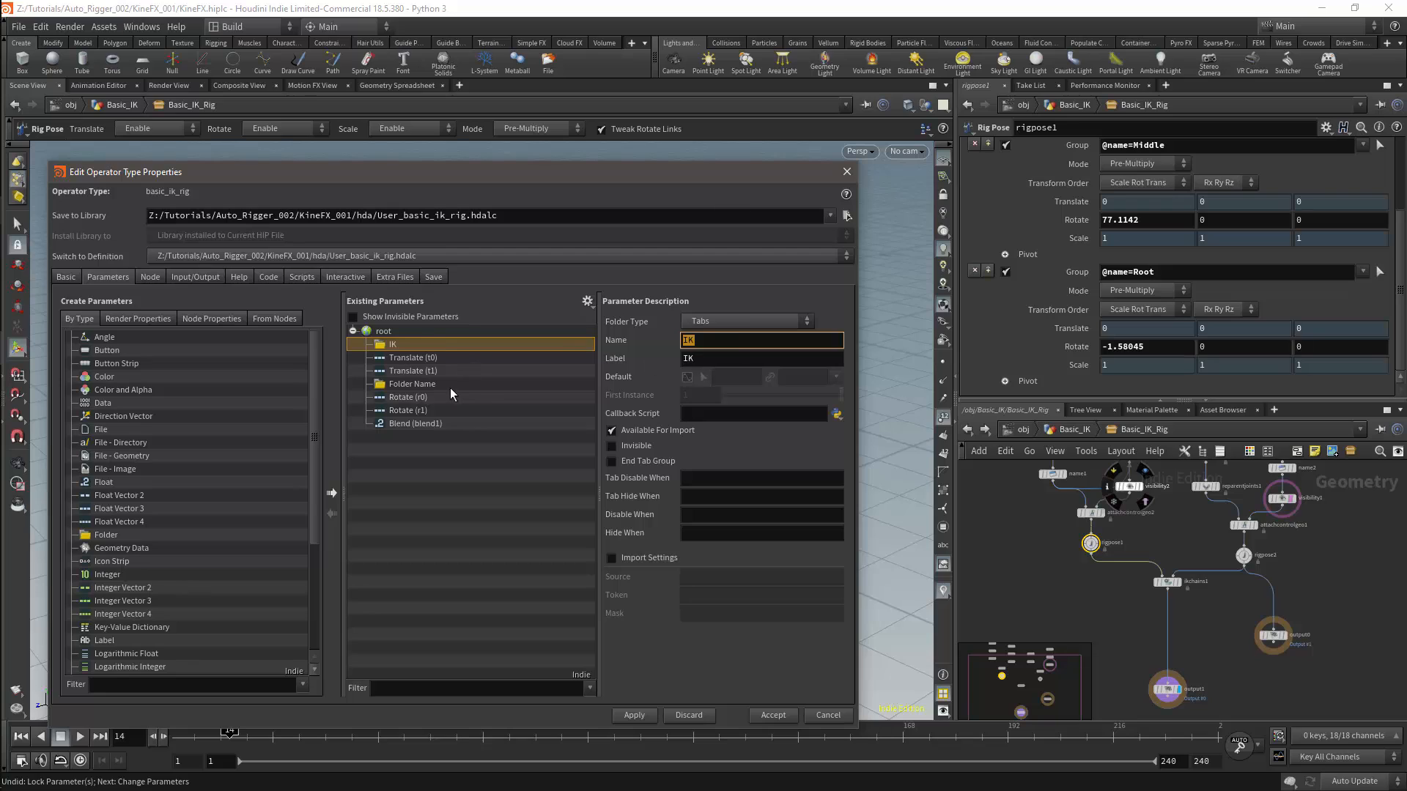
pyautogui.click(412, 384)
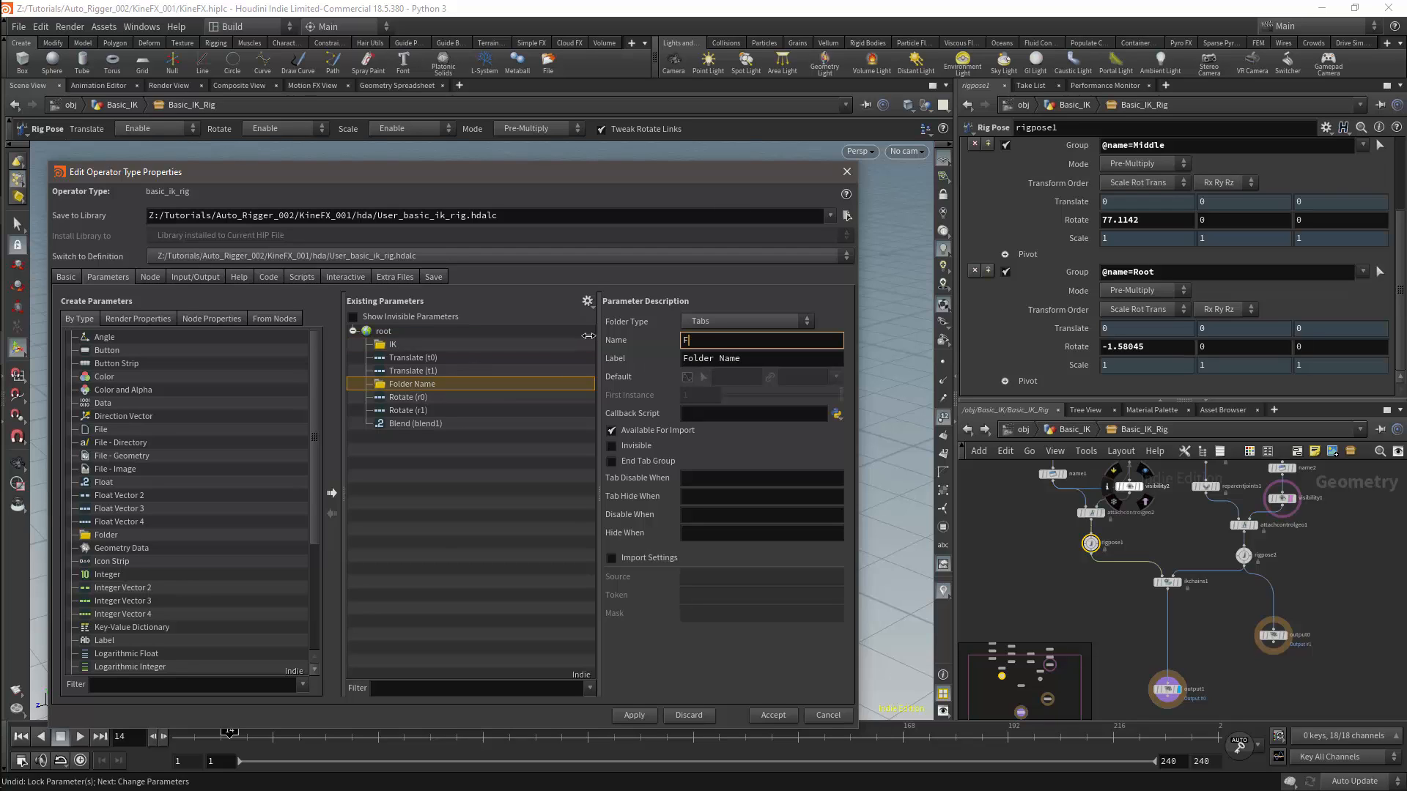
pyautogui.write('K')
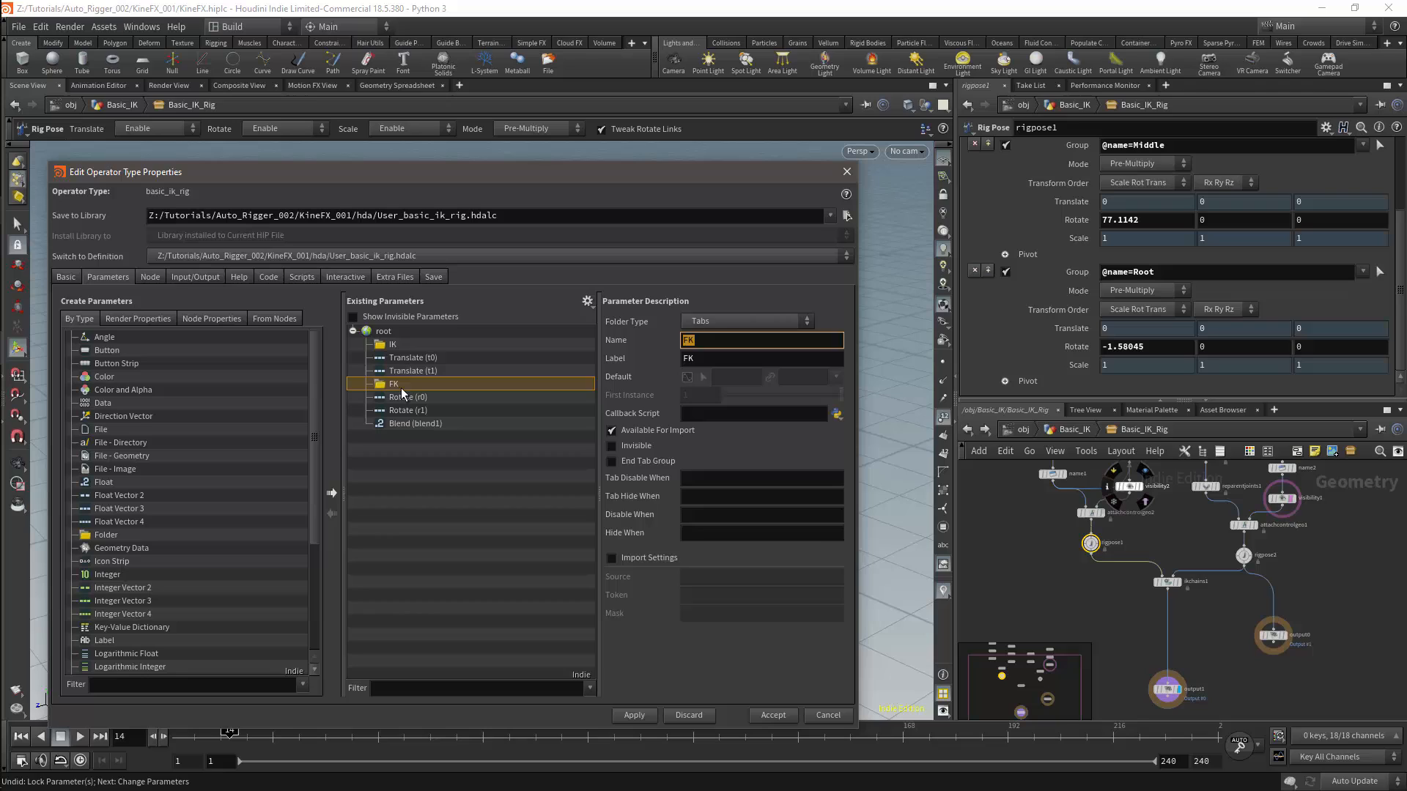
# Step: Move both Rotate parameters into the FK folder, check the folders, and apply
pyautogui.click(409, 396)
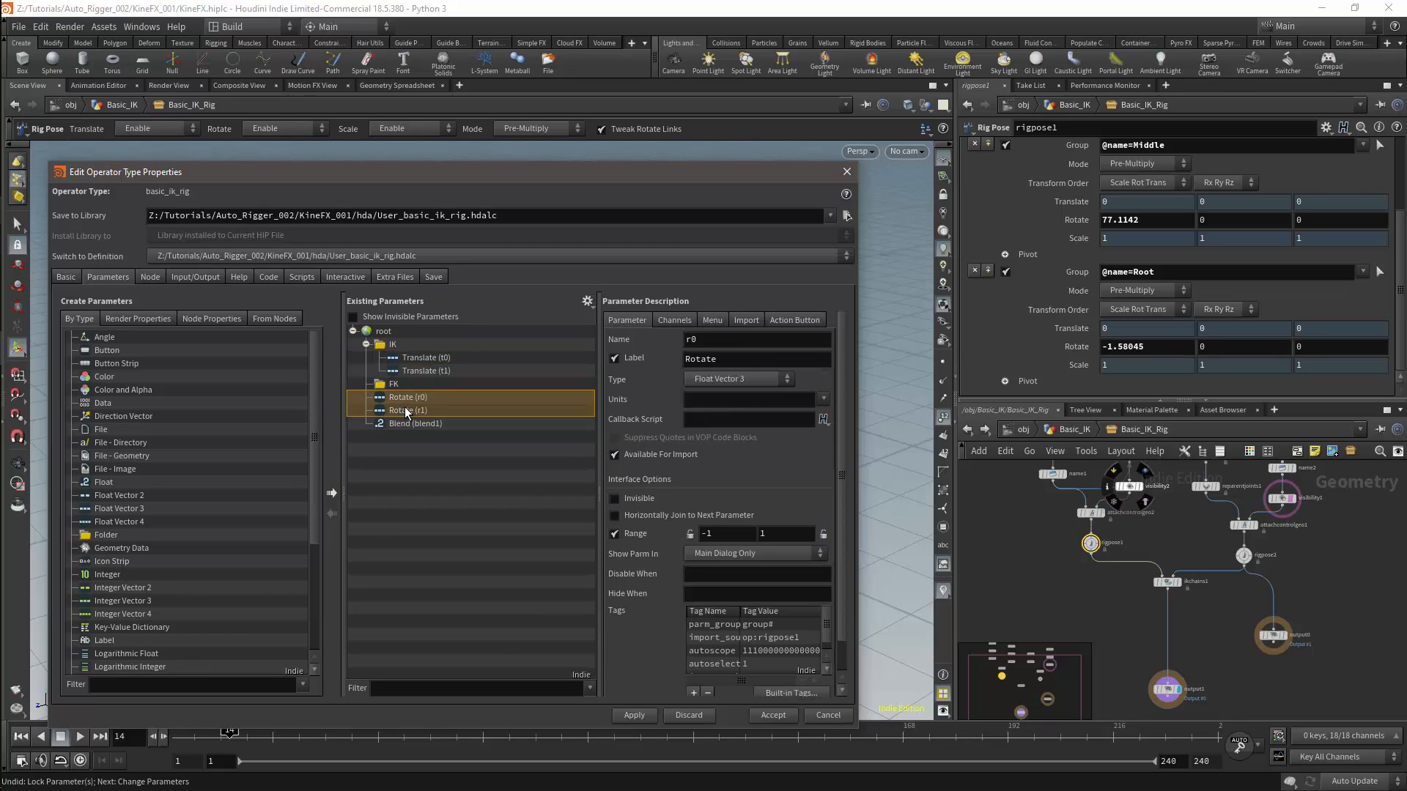
pyautogui.click(392, 344)
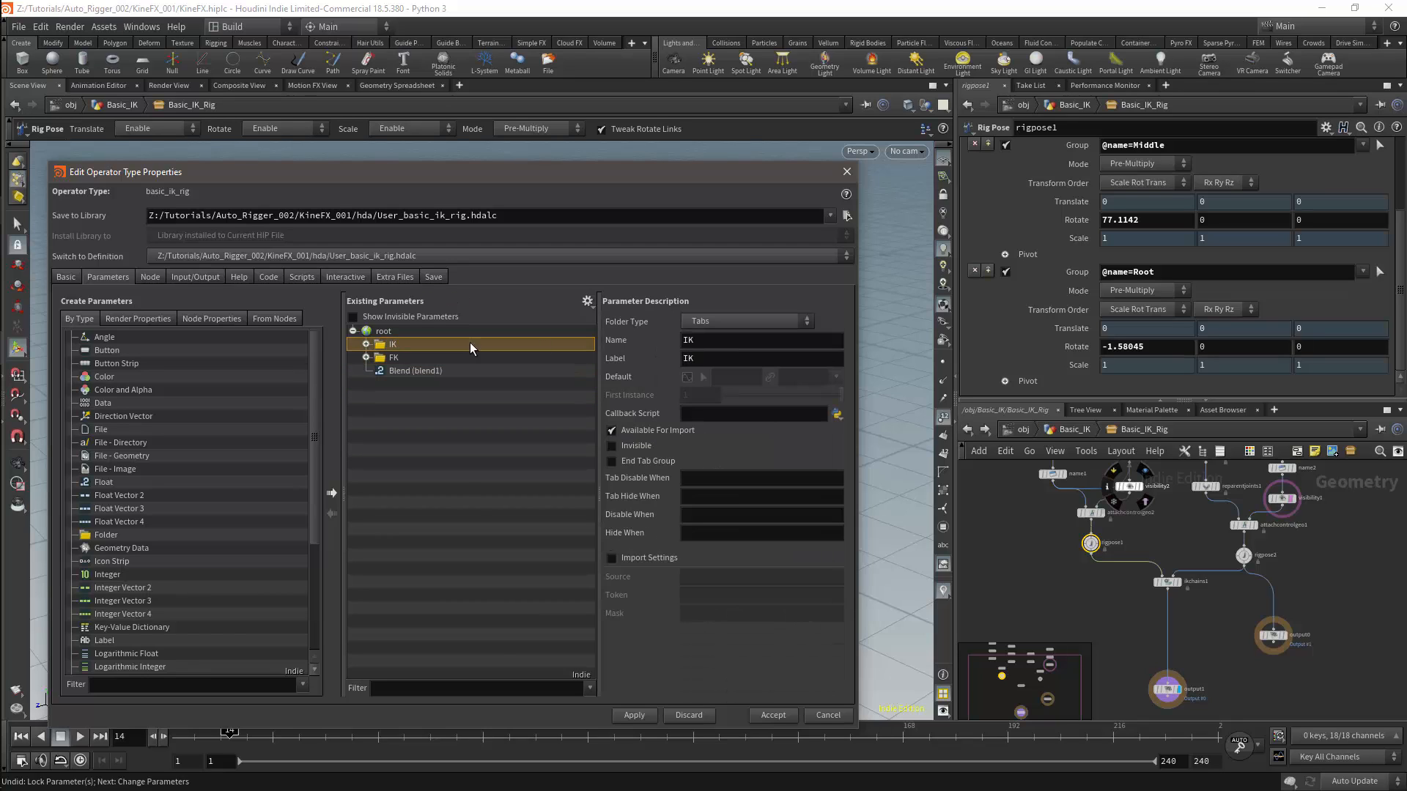
pyautogui.click(393, 357)
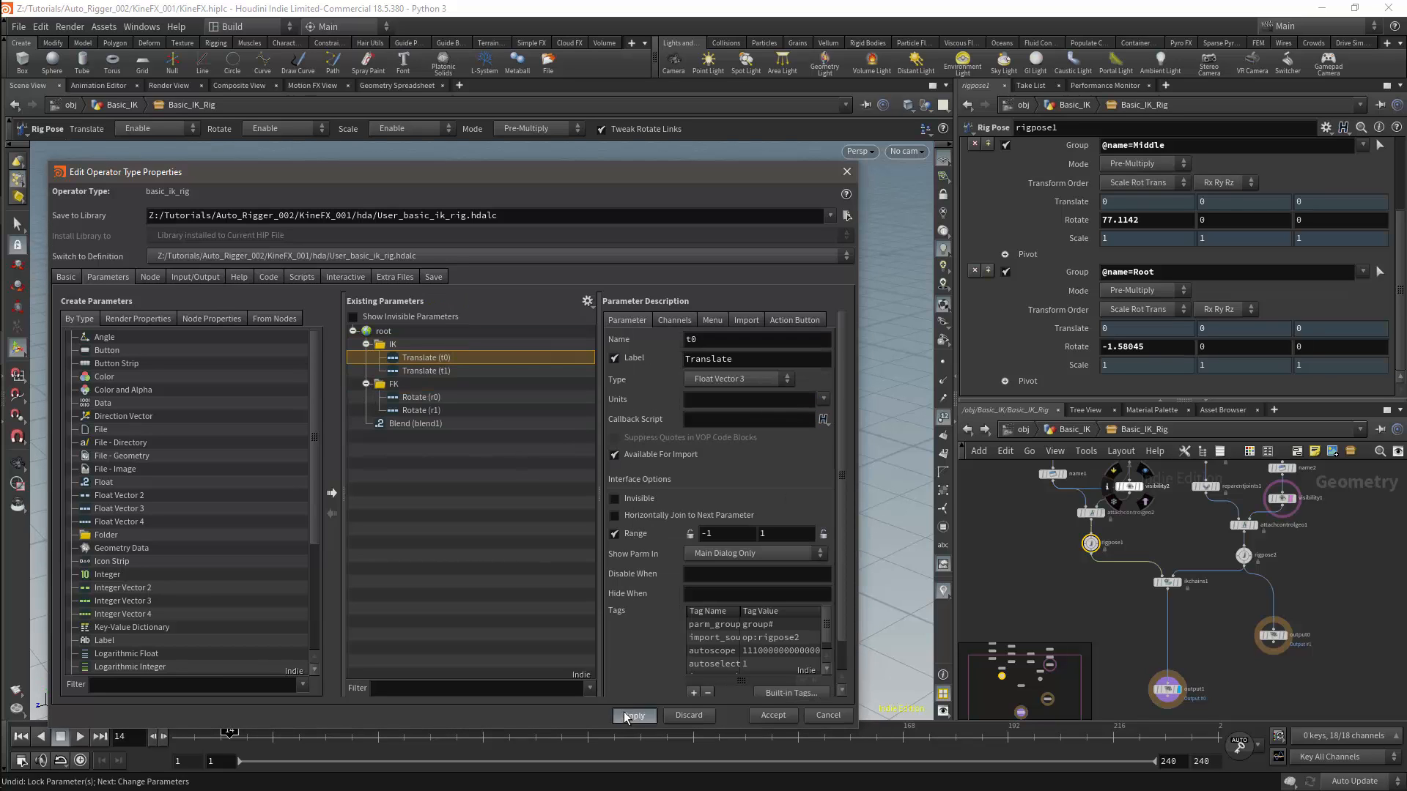
pyautogui.click(633, 715)
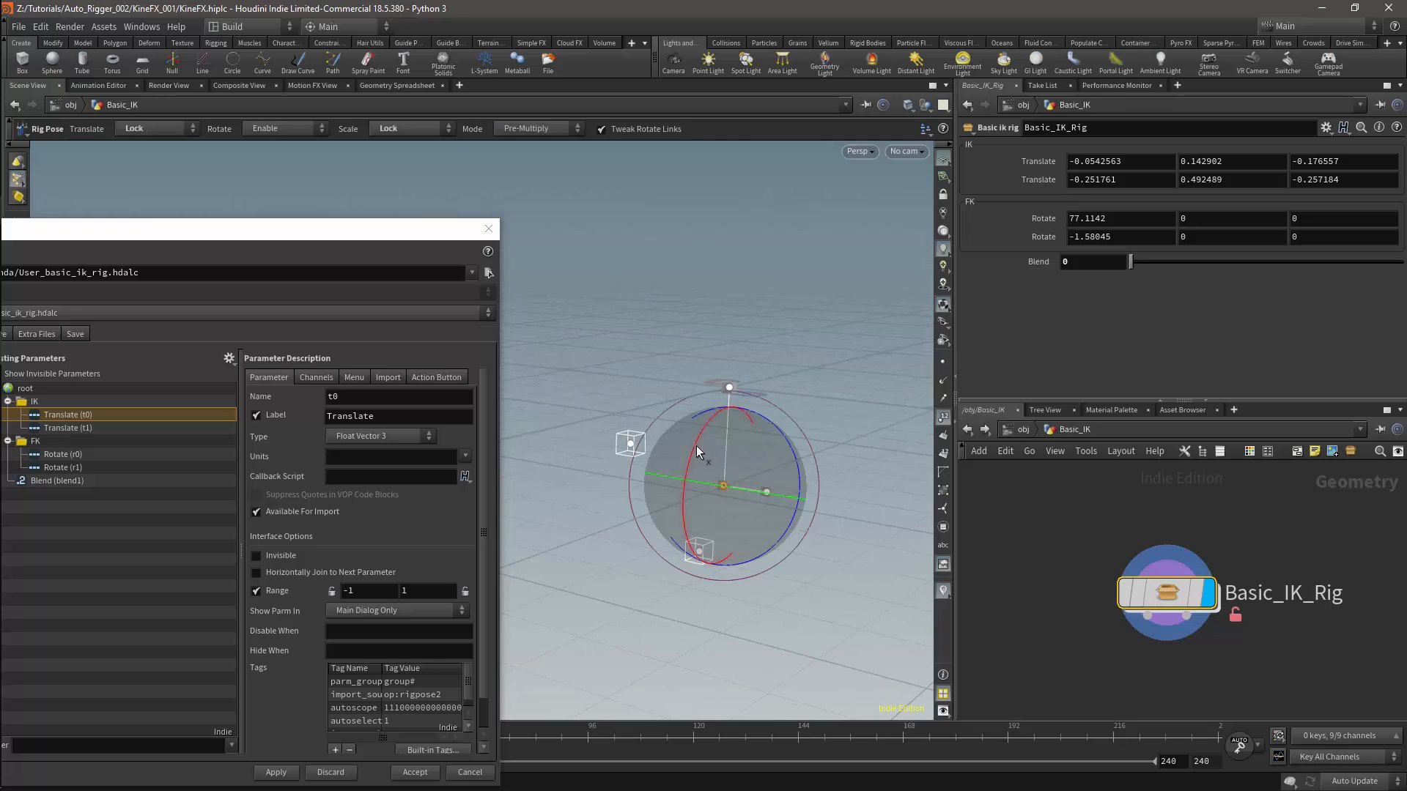
# Step: Rotate a chain joint with the viewport handle, setting FK rotates to about 48.8 and -6.2
pyautogui.moveTo(736, 408); pyautogui.dragTo(704, 328)
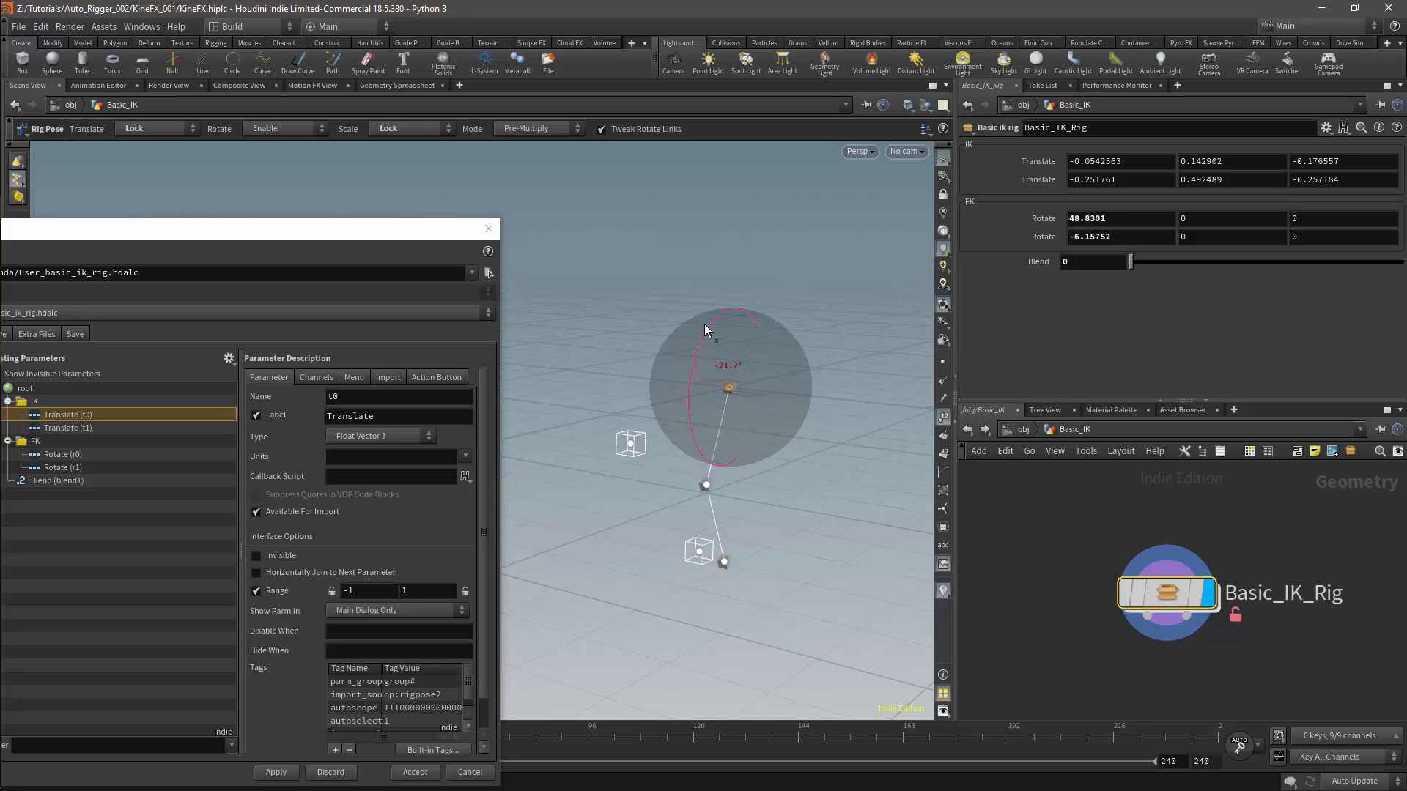